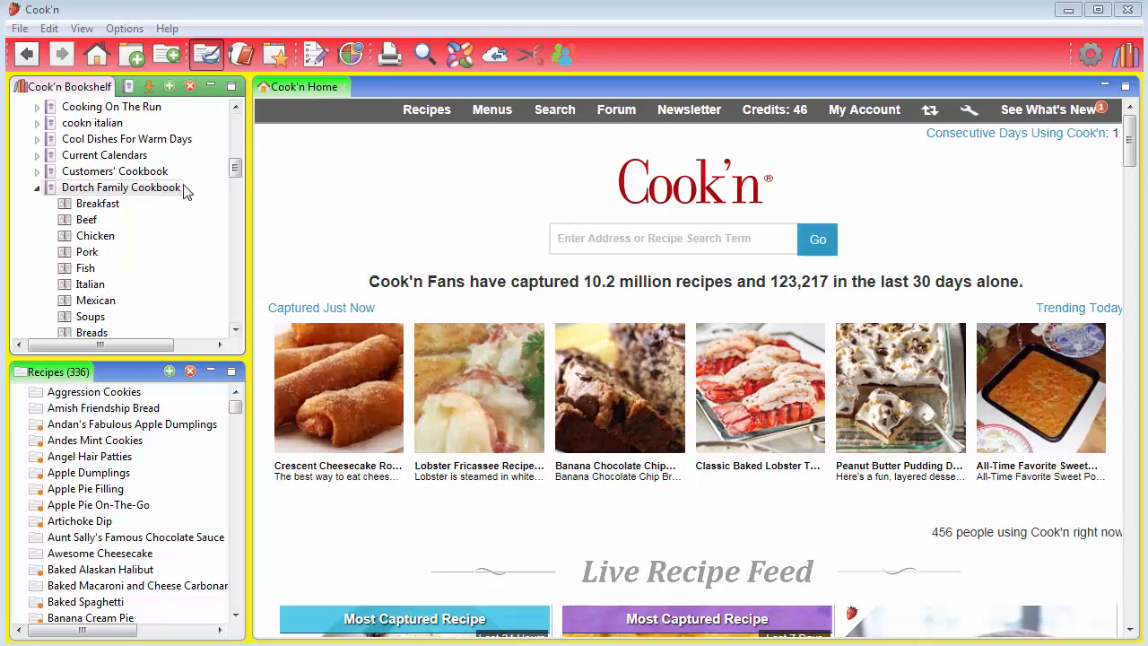
Open the Dortch Family Cookbook from the Bookshelf to its front page.
click(121, 186)
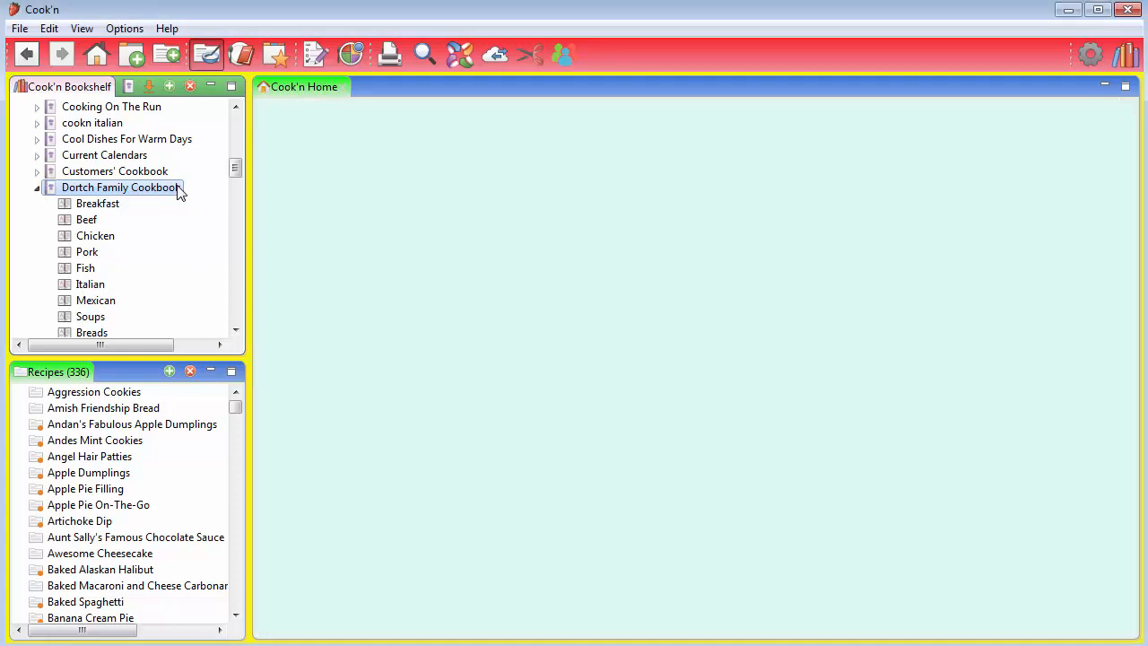
double_click(121, 187)
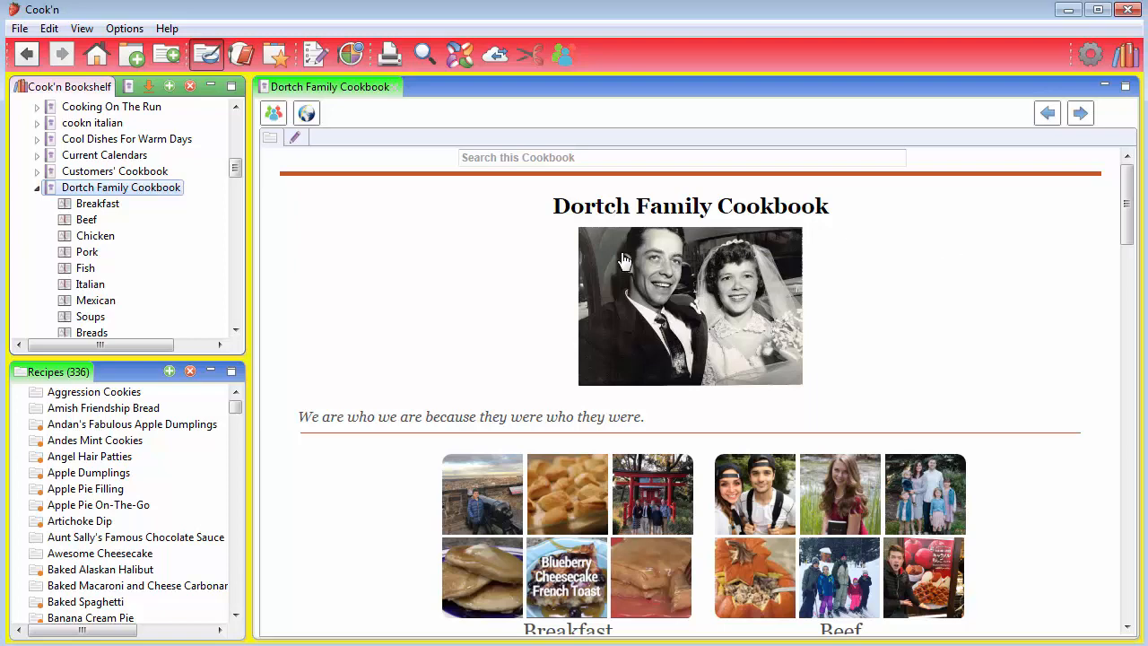
mouse_move(446, 259)
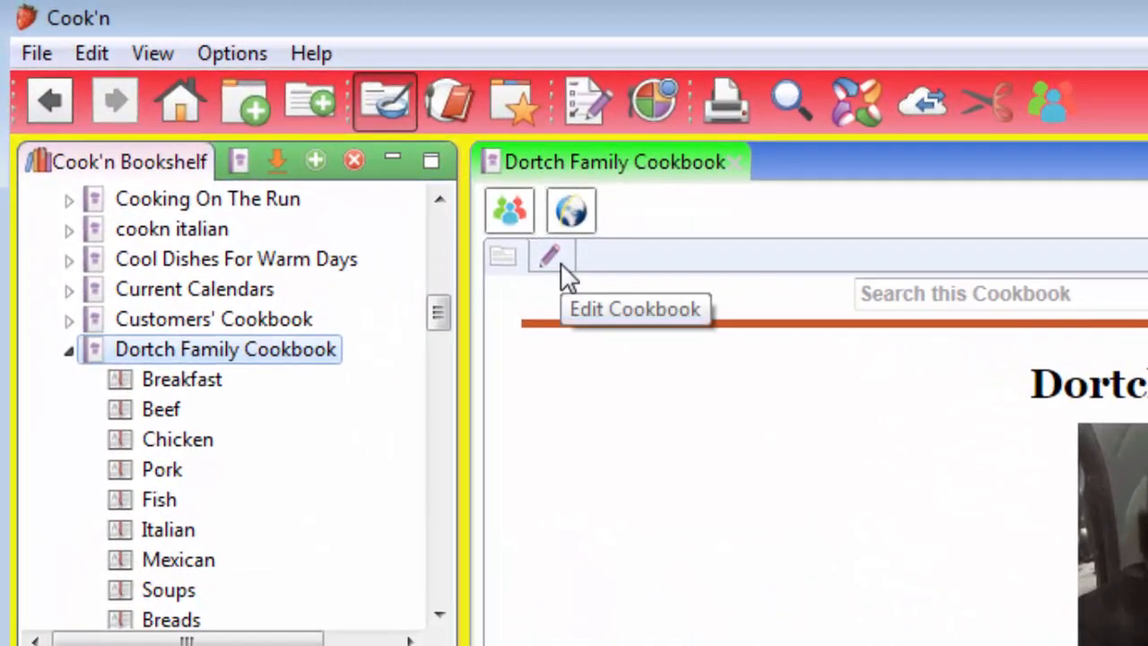
Show the Cookbook Details form with the book name and description.
click(552, 256)
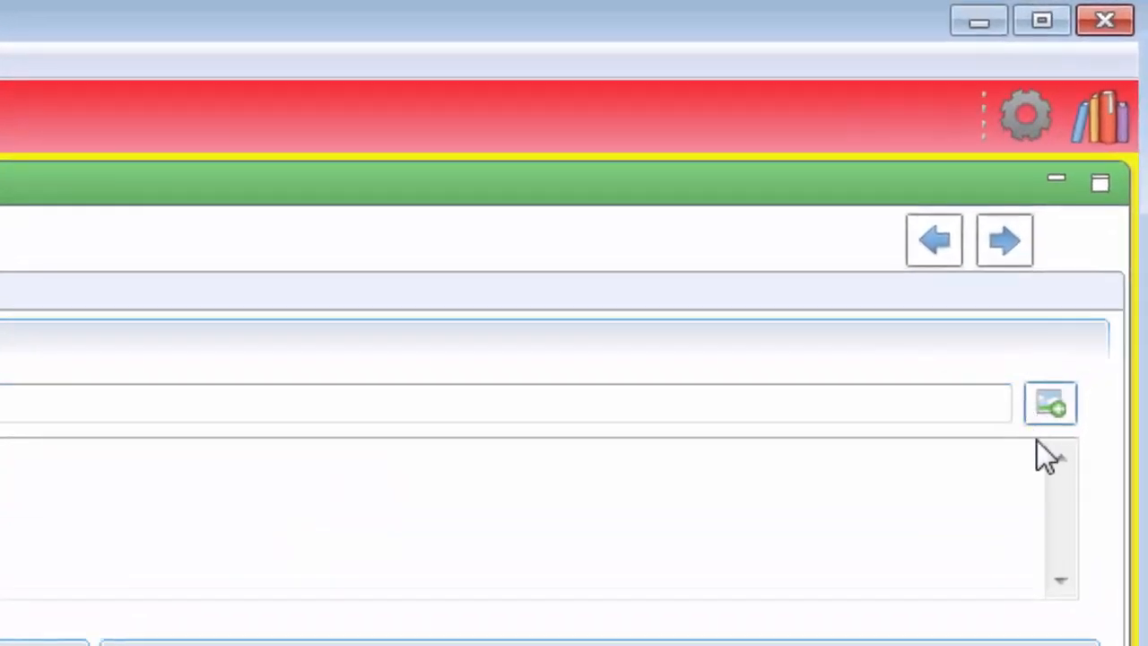
mouse_move(1050, 413)
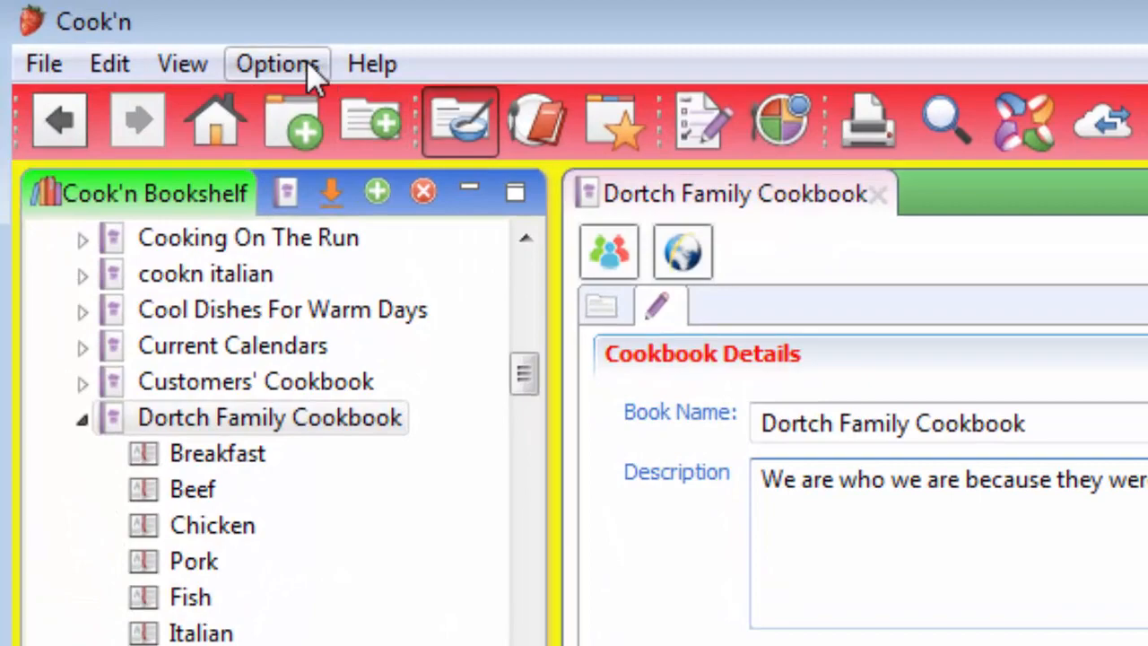
Assign the My Classic theme via Options > Change Theme, extending it to chapters and recipes.
click(277, 63)
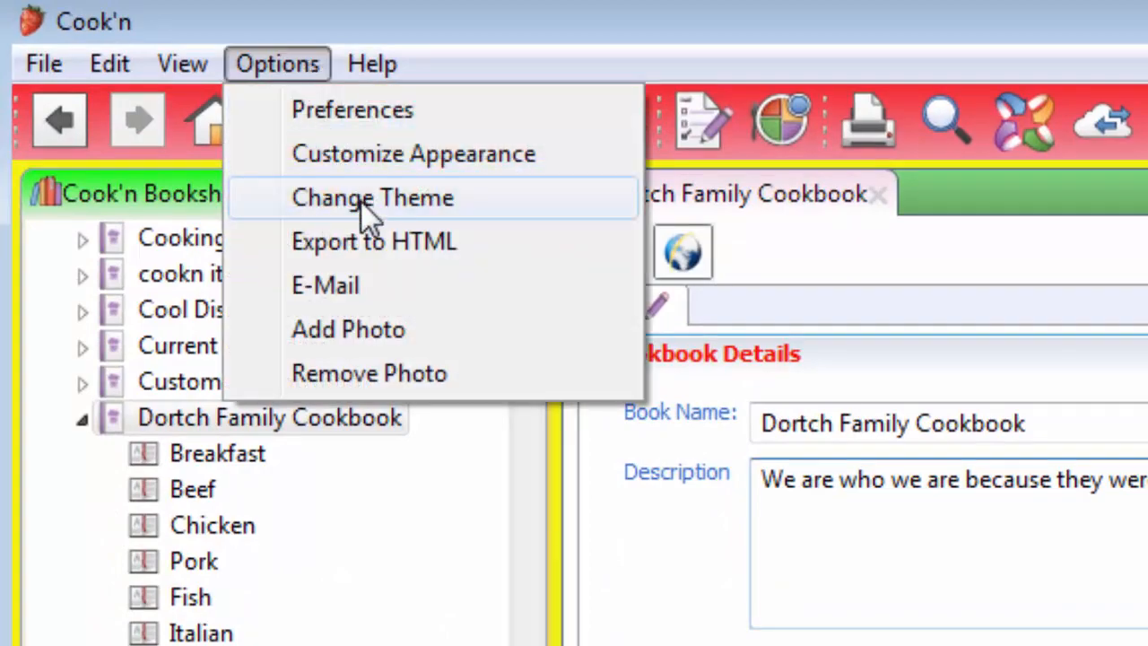
click(372, 197)
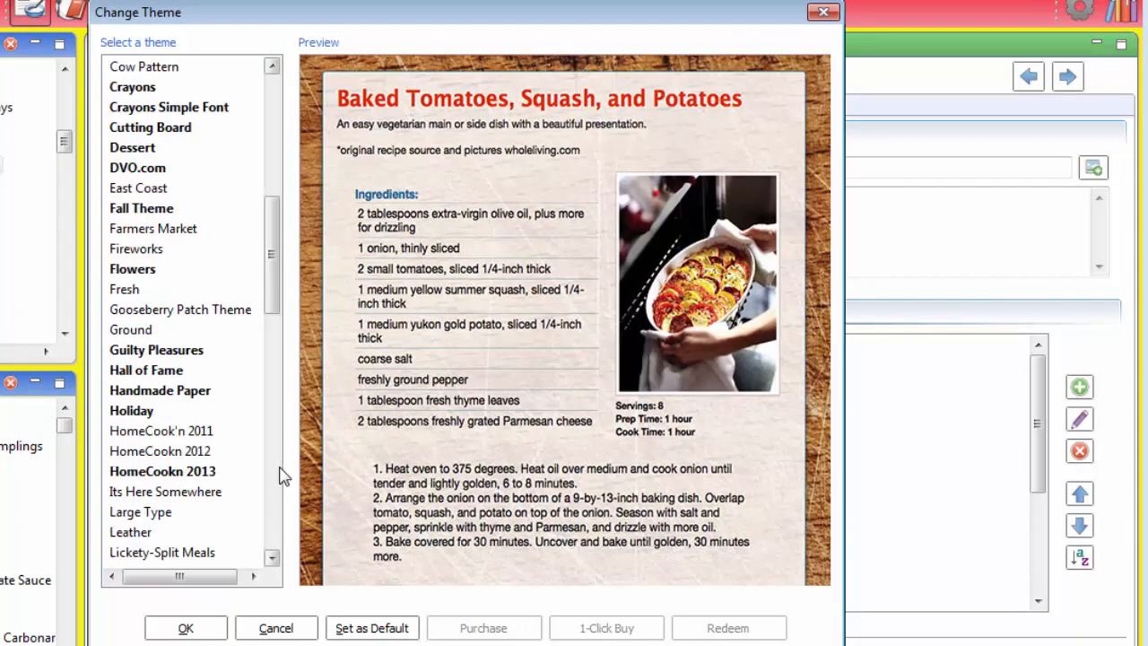
scroll(down, 3)
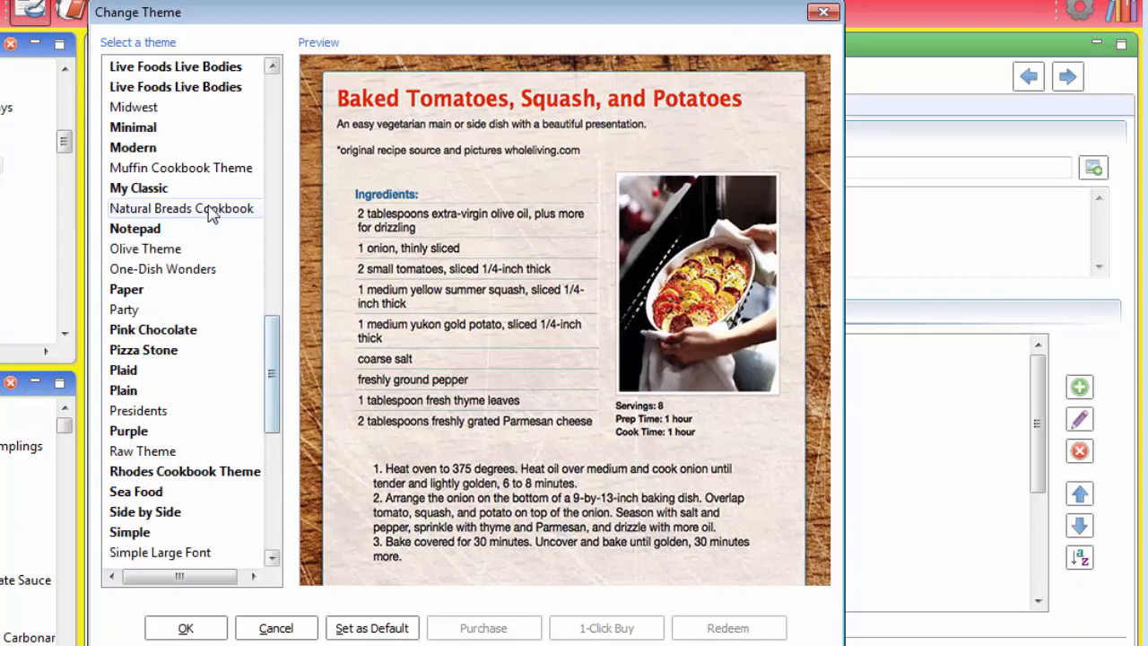
click(139, 187)
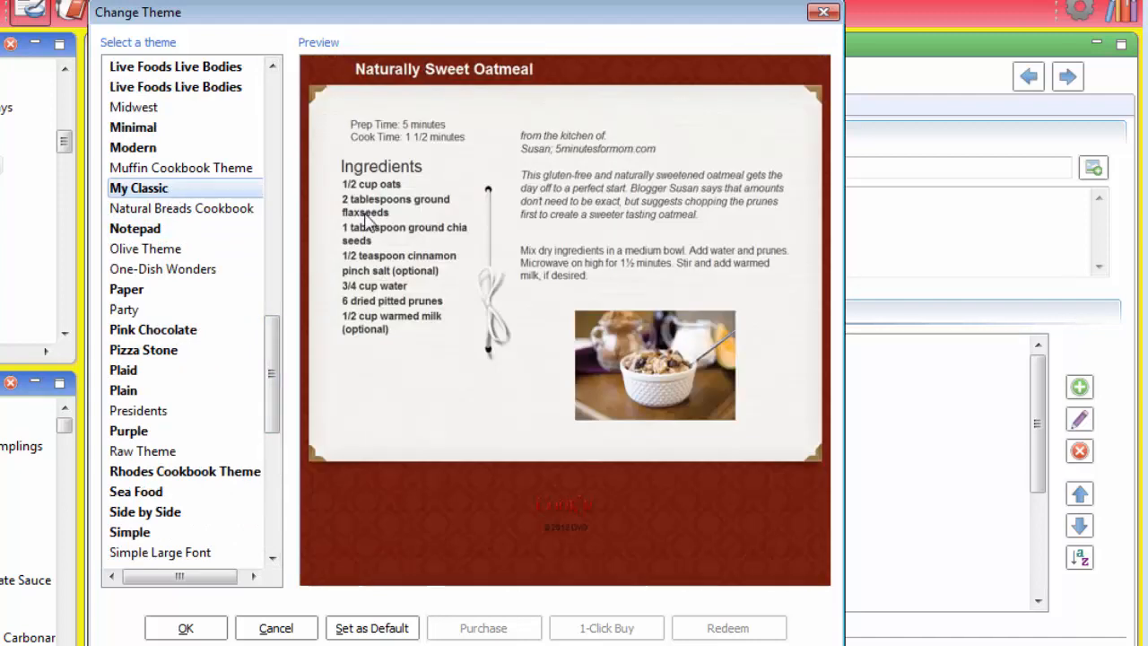
mouse_move(327, 521)
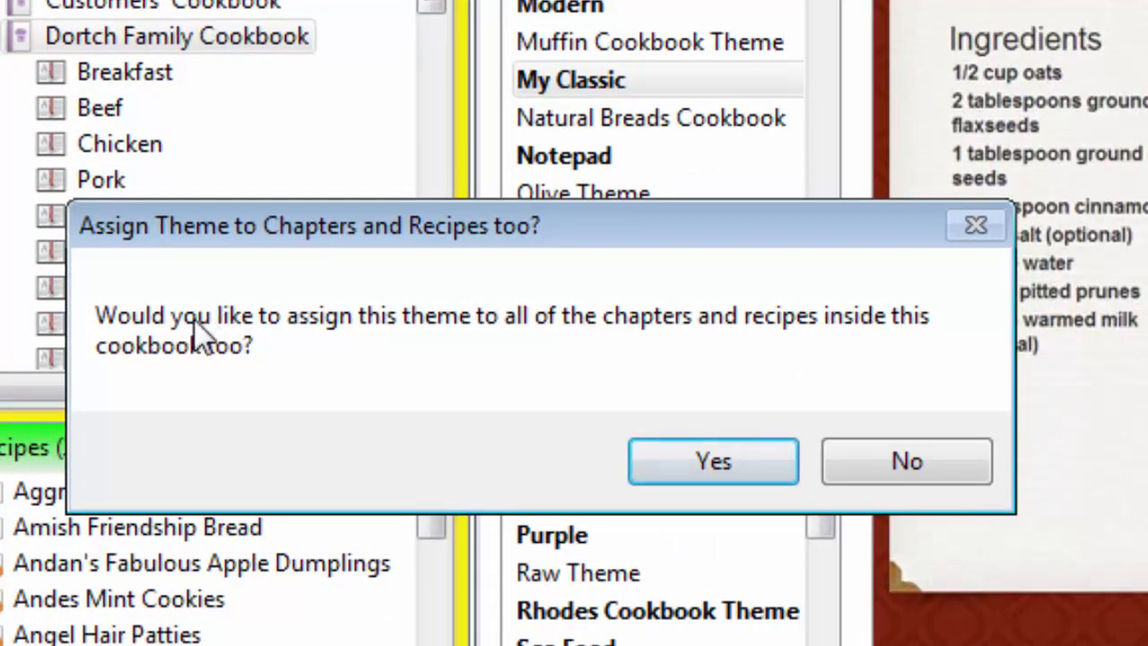
mouse_move(417, 363)
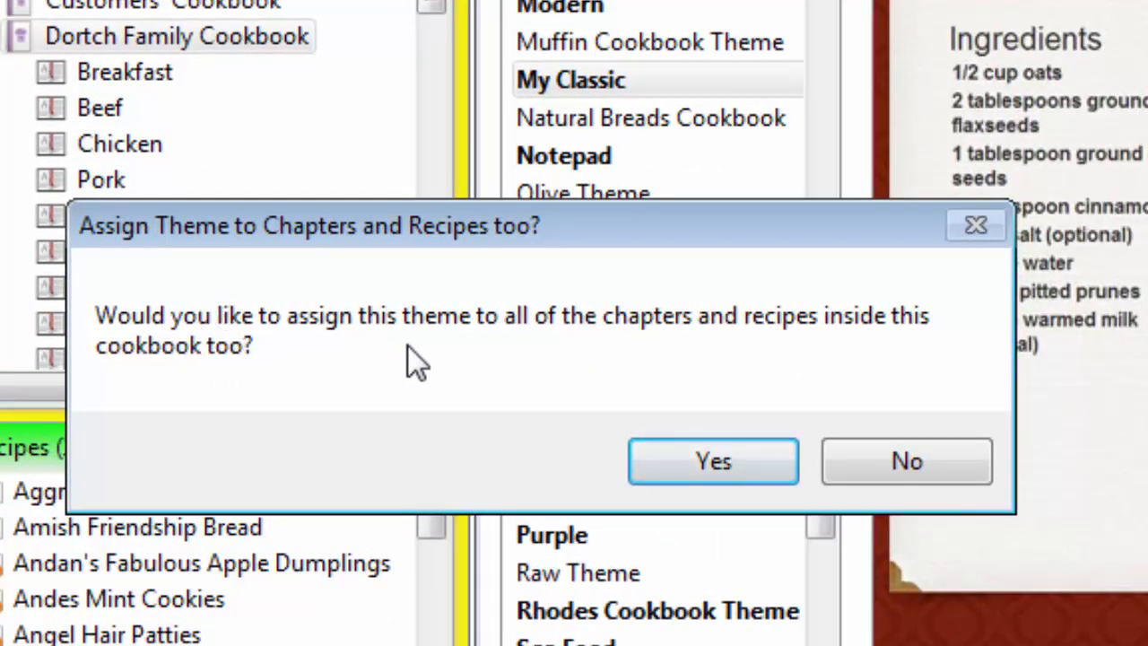
mouse_move(426, 409)
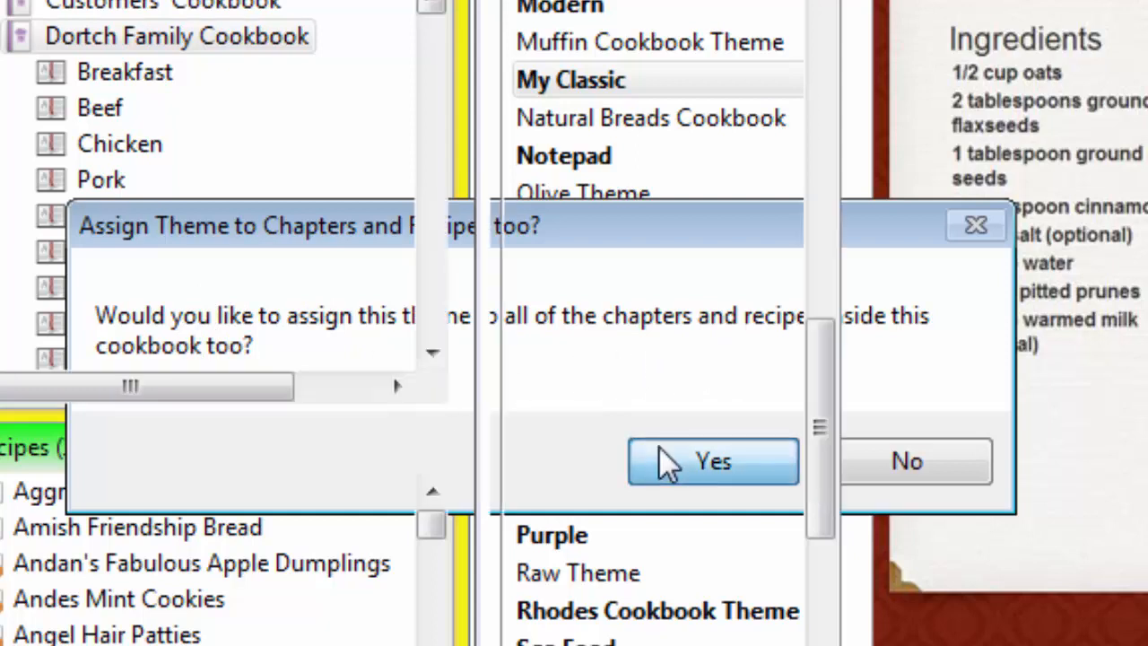
click(714, 461)
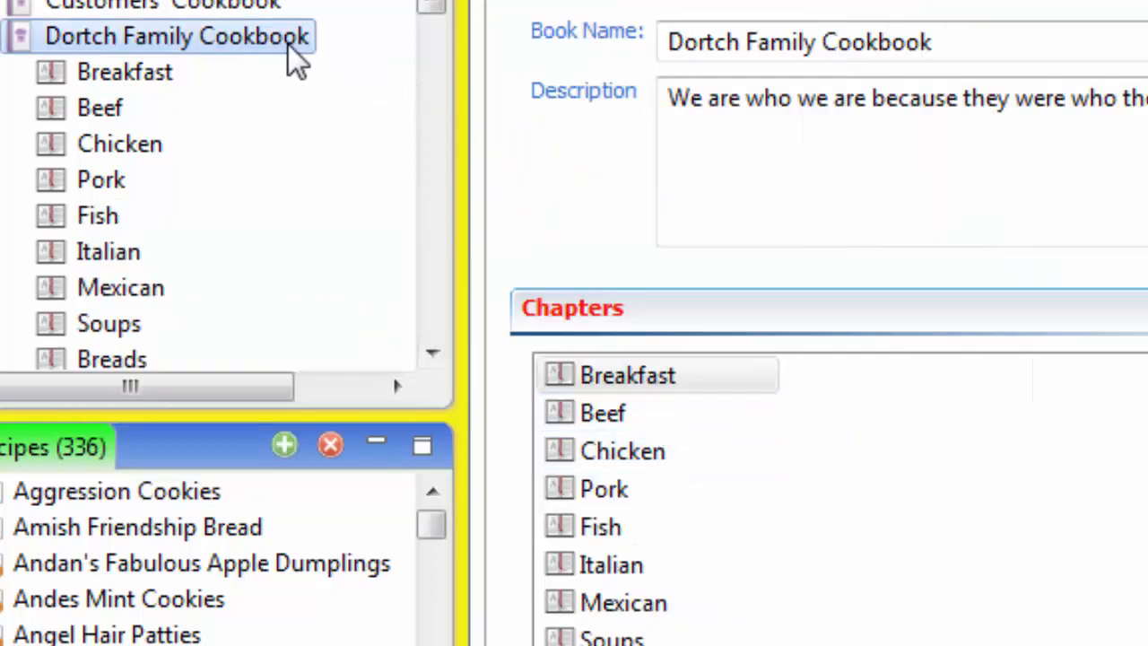
Print the whole cookbook from the Bookshelf in Cookbook Format, giving a 365-page preview.
right_click(175, 36)
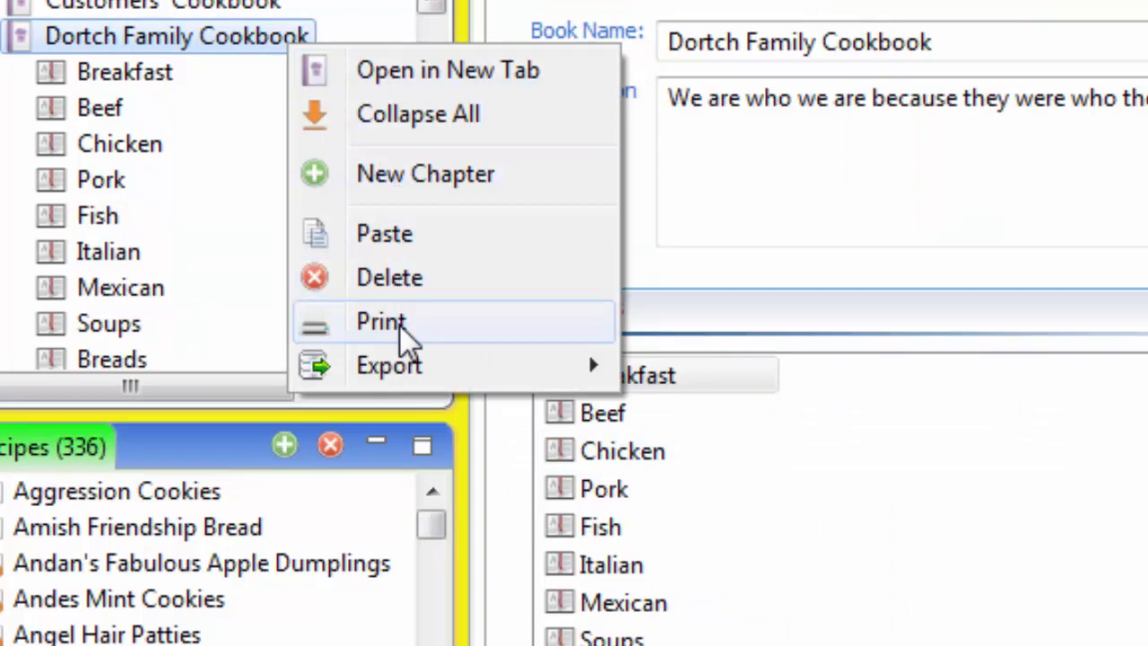
click(381, 322)
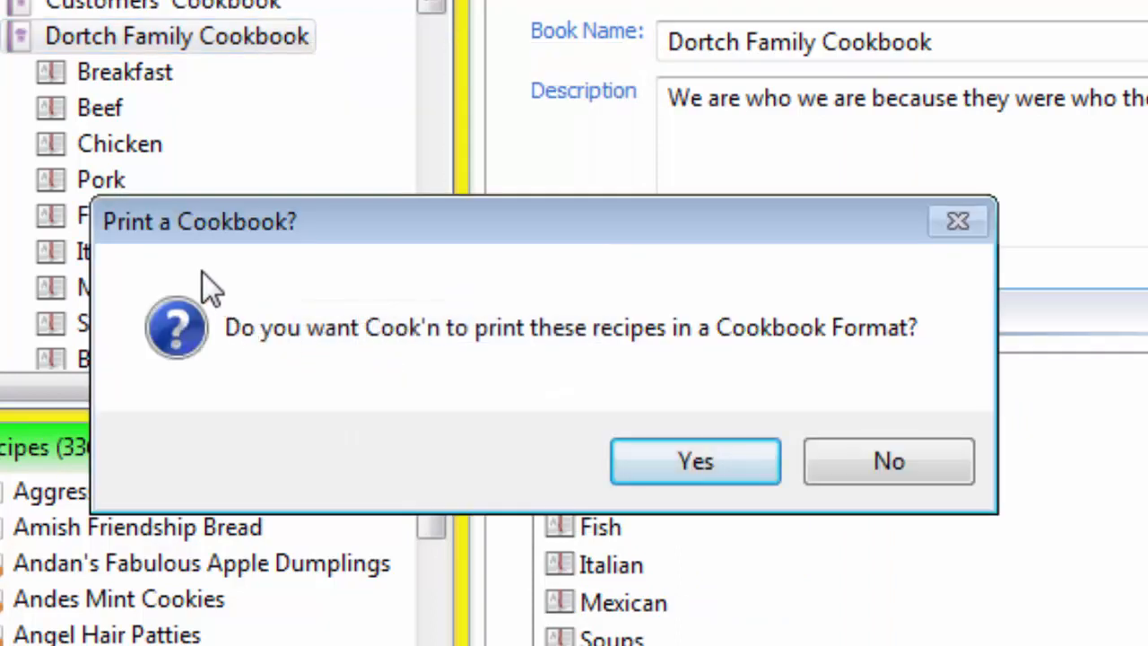
mouse_move(773, 363)
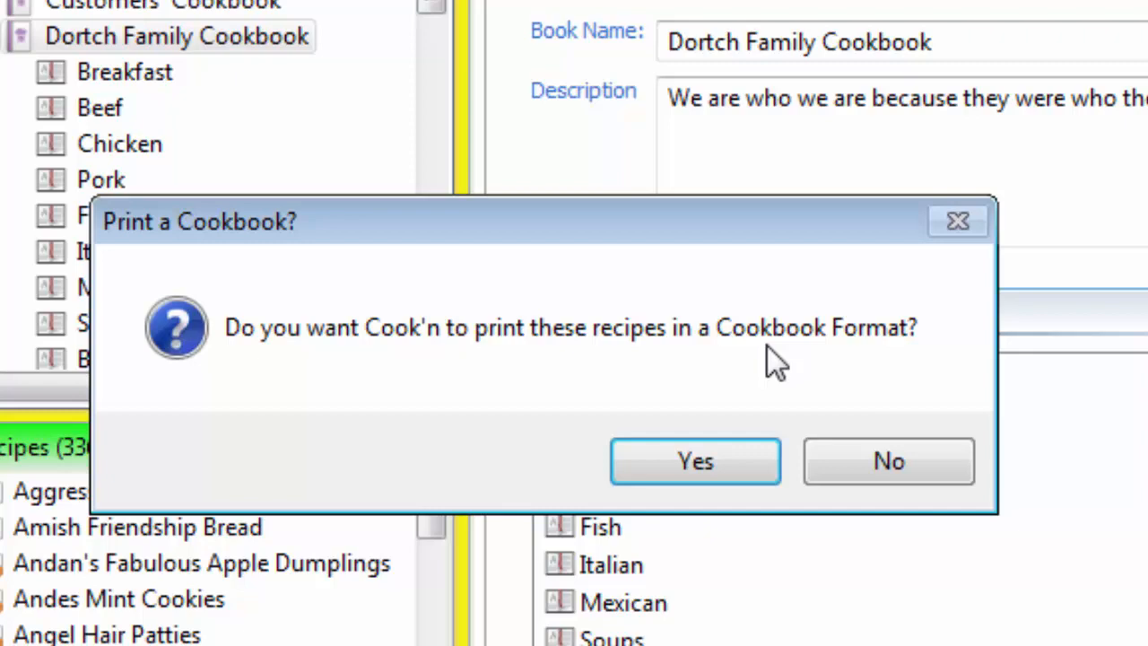
click(696, 460)
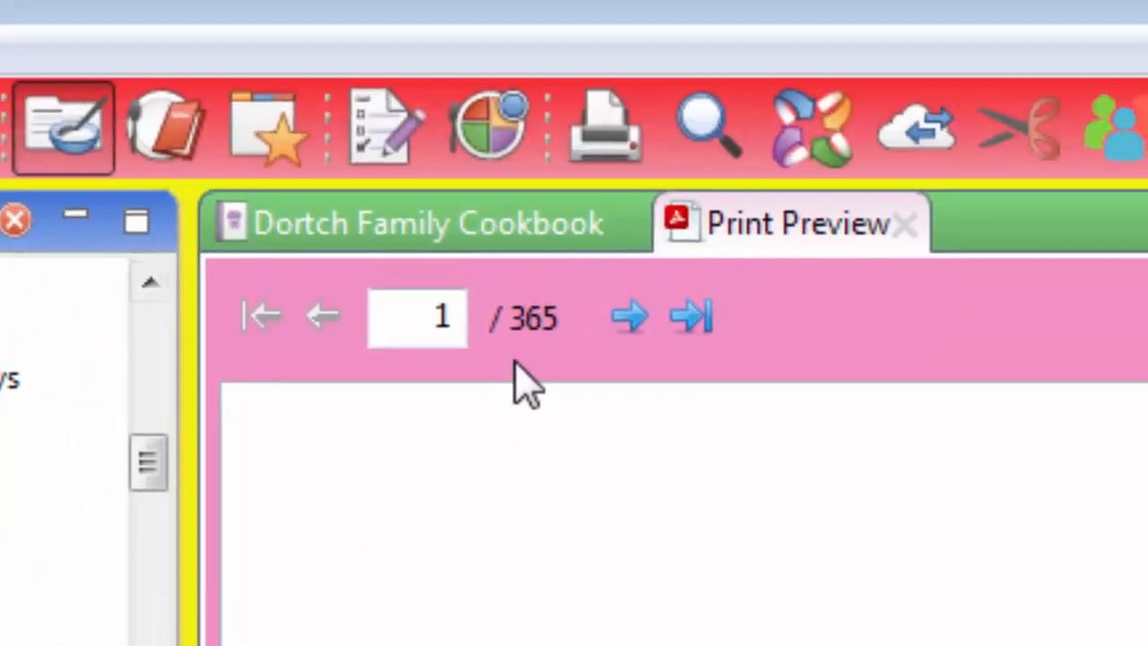
mouse_move(587, 359)
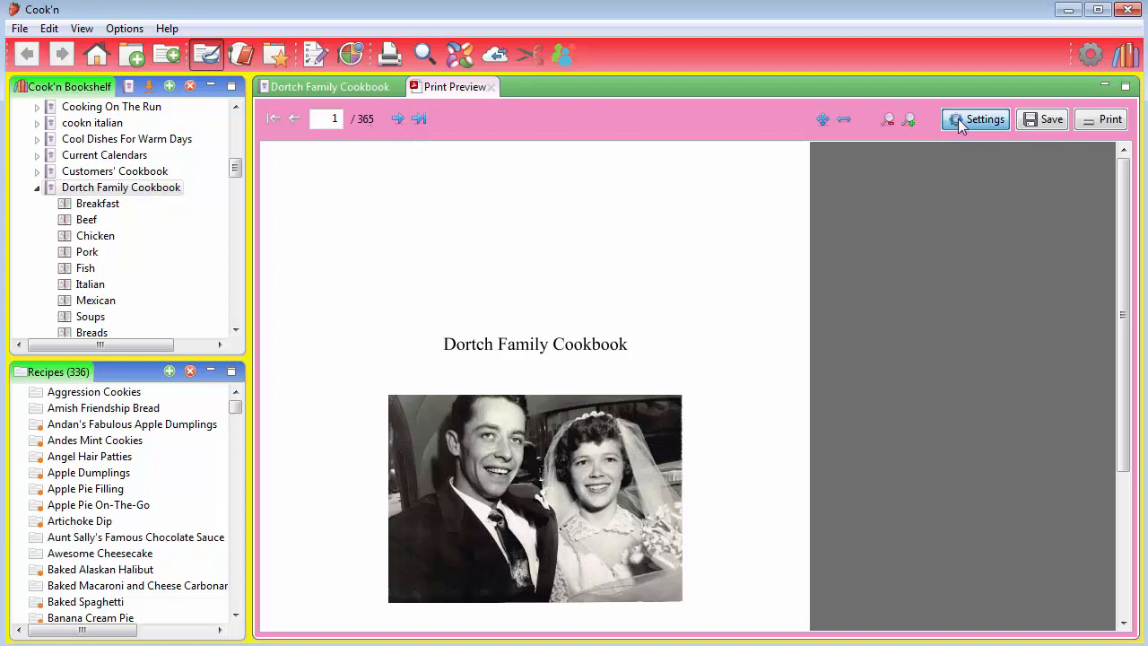
Enable two-column ingredients, Remove Excess, Print Images, multiple recipes per page and theme attributes.
click(976, 119)
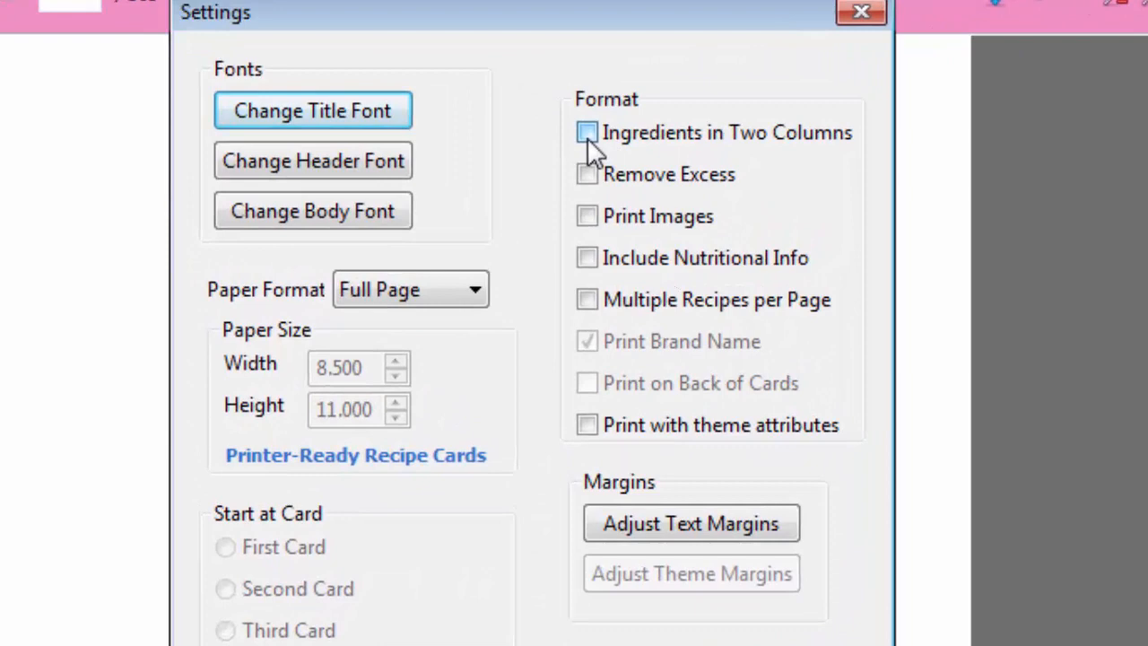
click(587, 132)
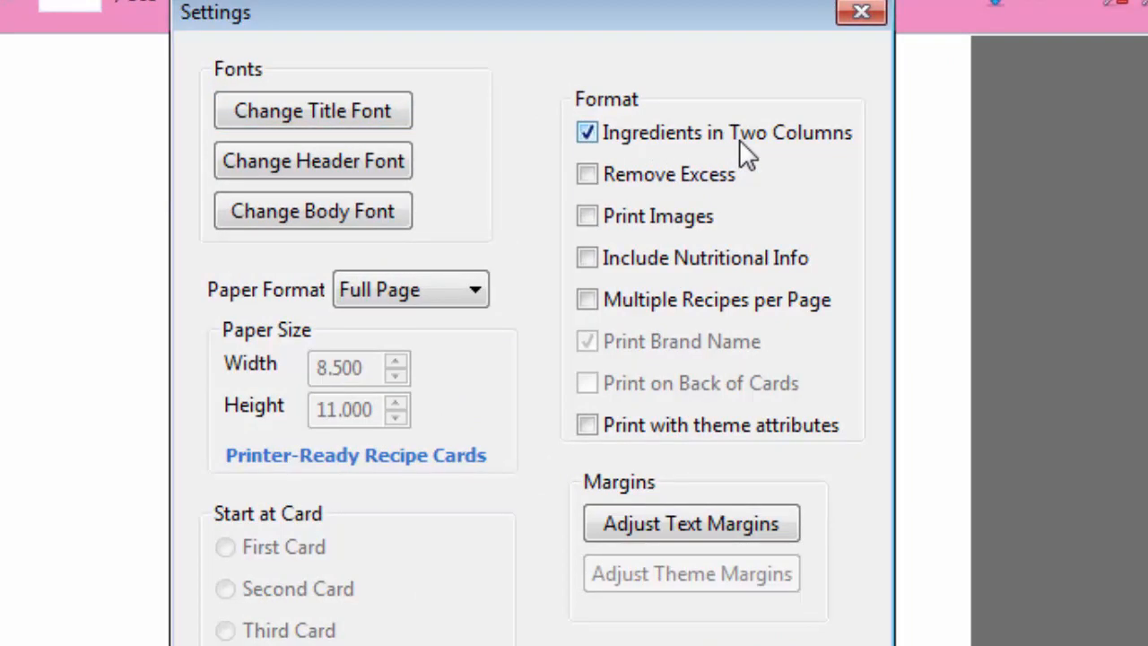
click(586, 174)
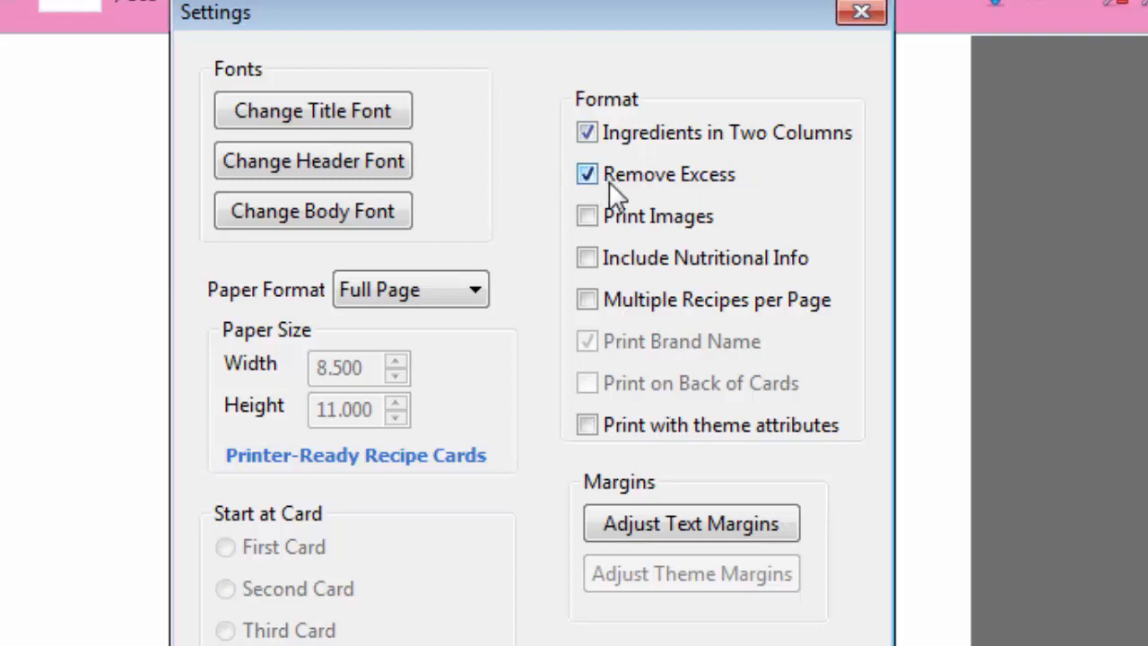
mouse_move(683, 200)
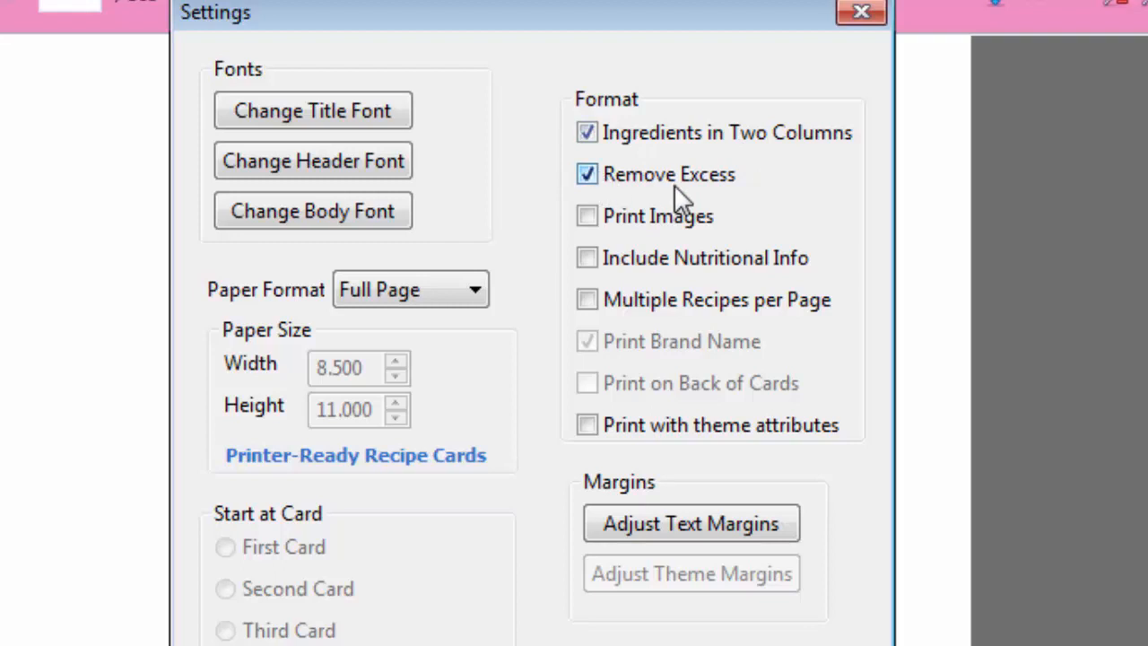
mouse_move(754, 197)
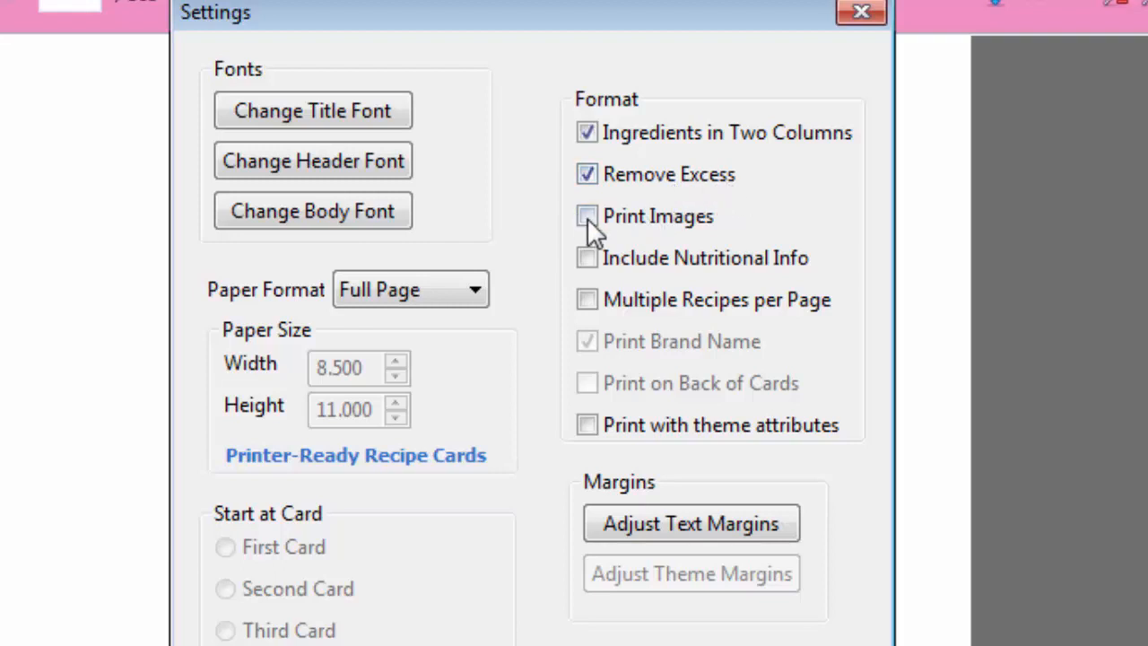
click(587, 215)
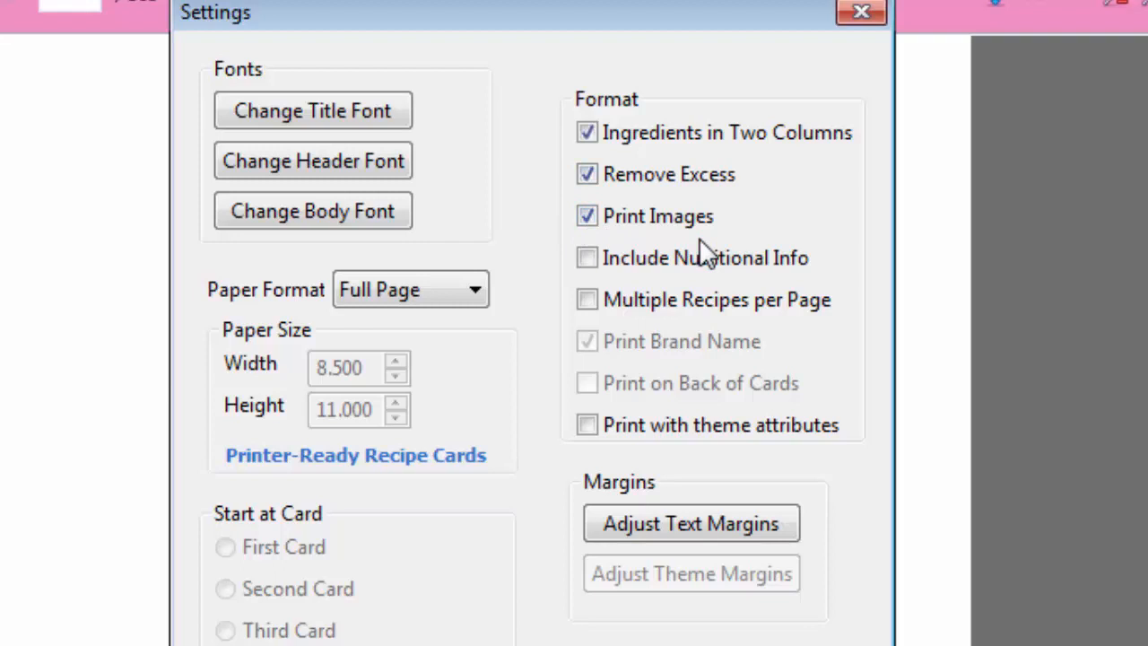
mouse_move(698, 287)
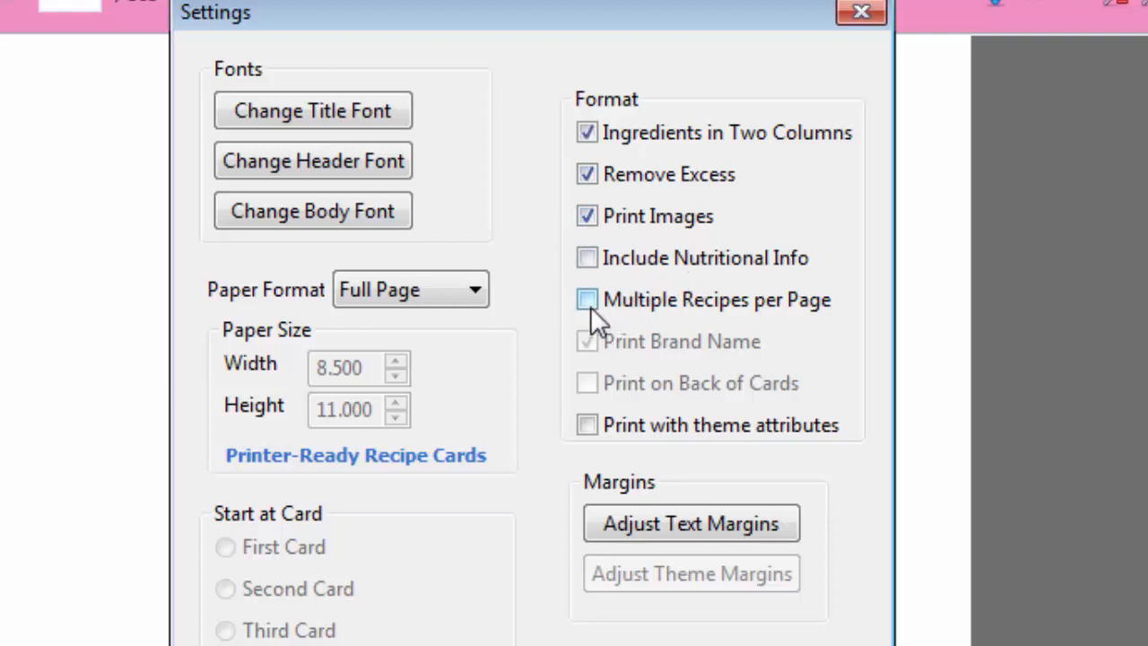
click(587, 299)
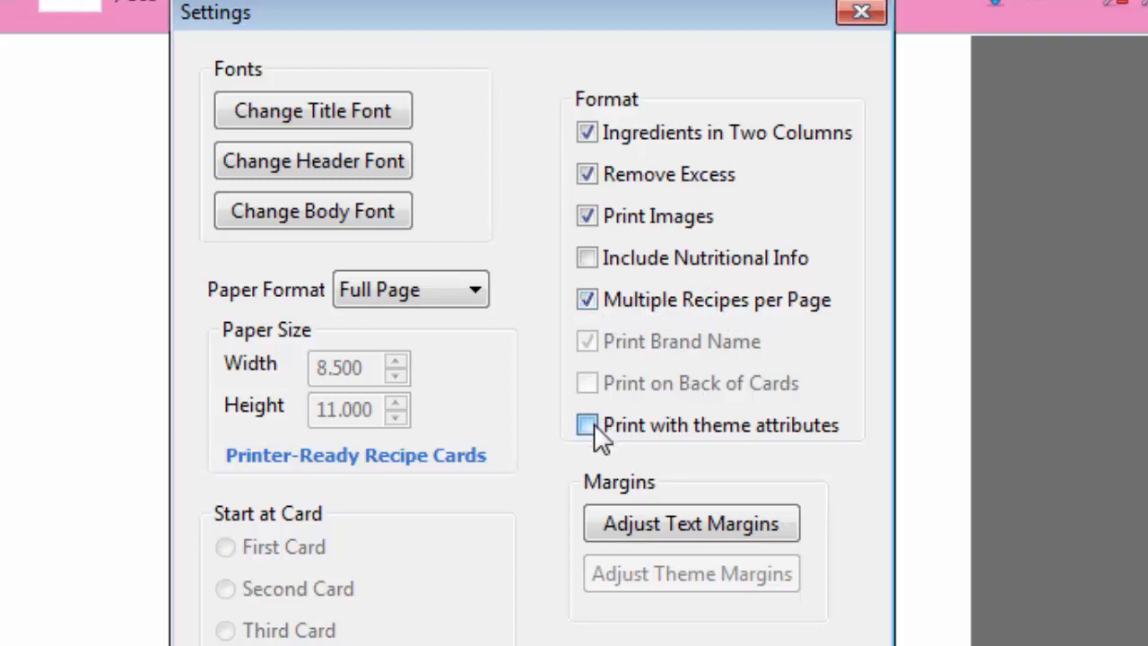
click(587, 425)
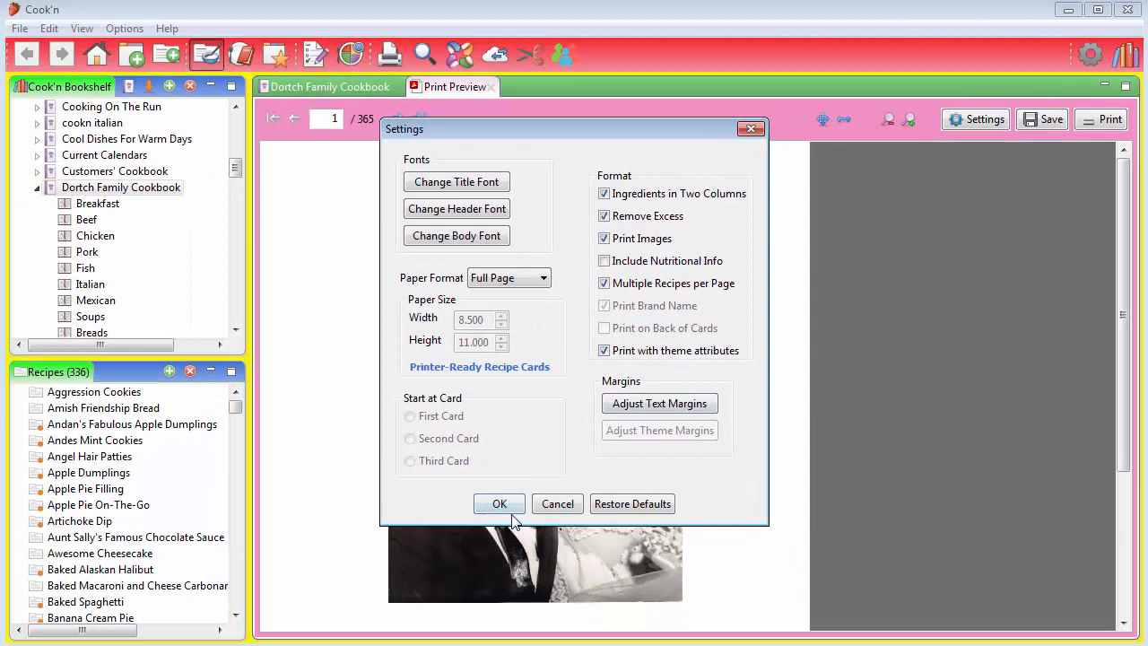
click(500, 503)
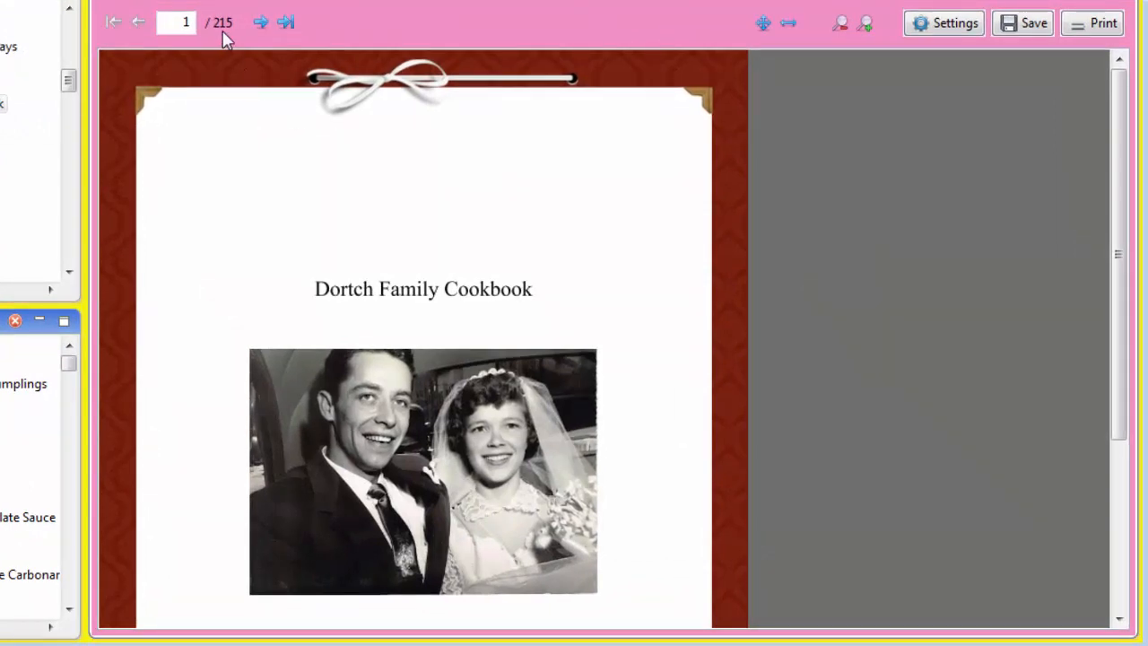
mouse_move(763, 374)
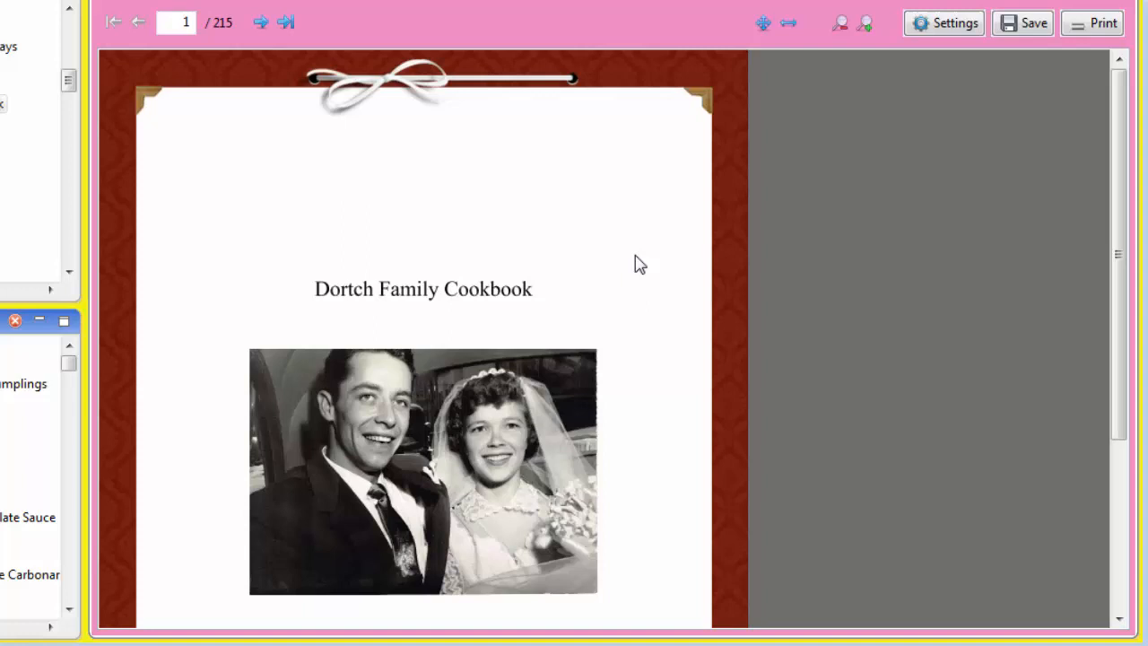
Advance the refreshed themed preview to page 3, the table of contents.
click(260, 22)
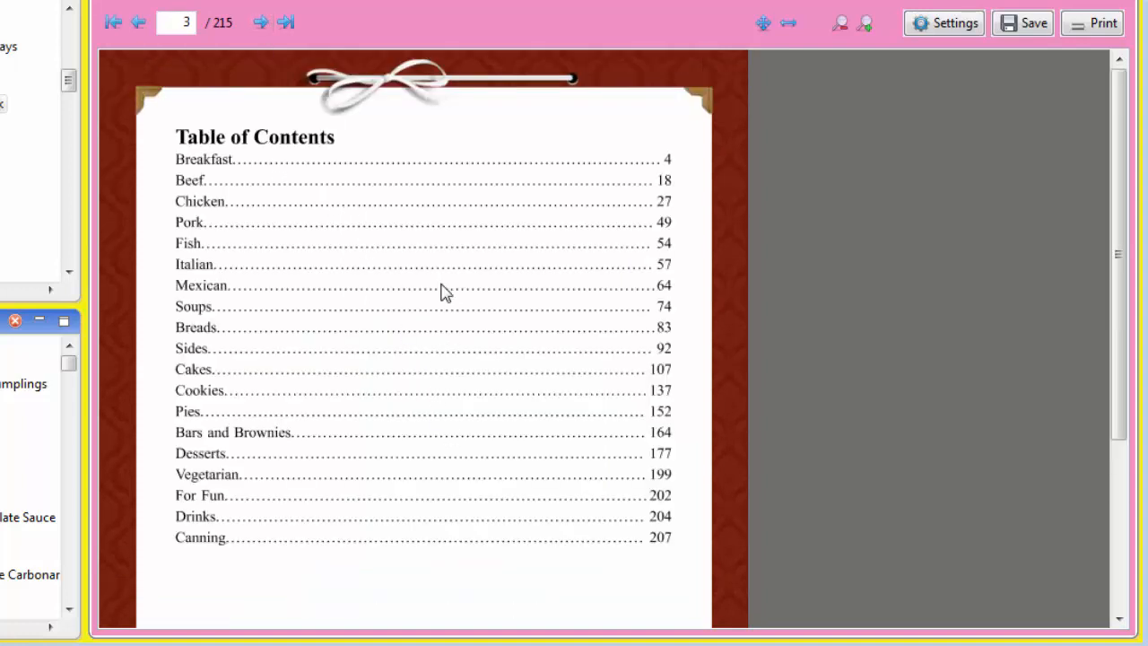
mouse_move(260, 22)
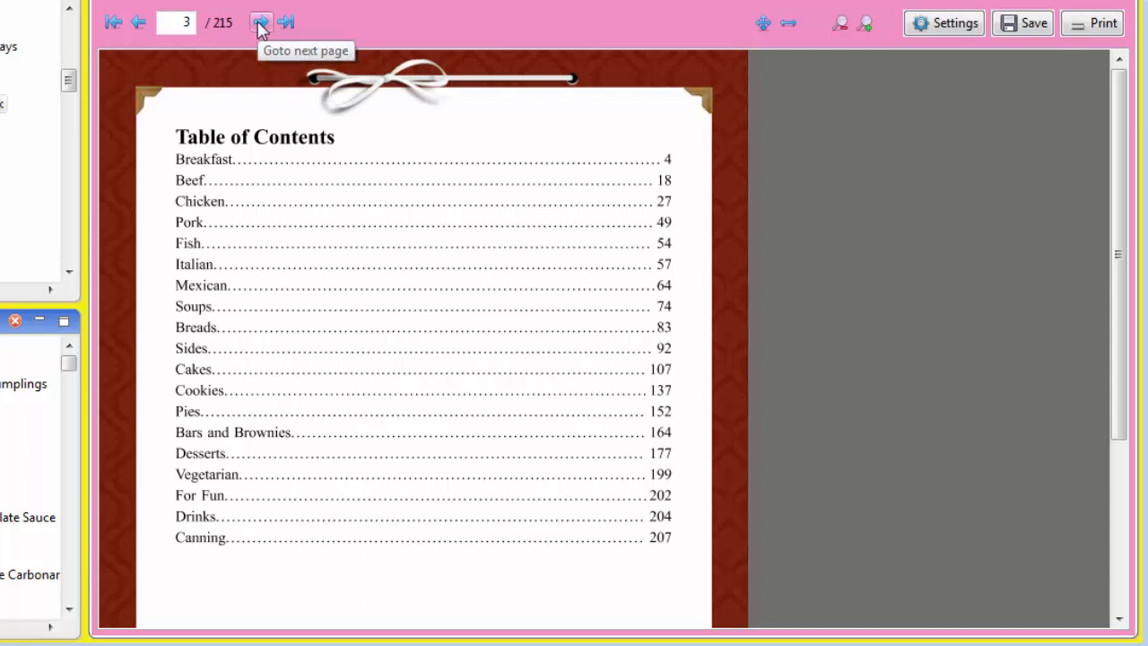
Flip through the Breakfast recipe pages, then jump to the last page, 215.
click(260, 22)
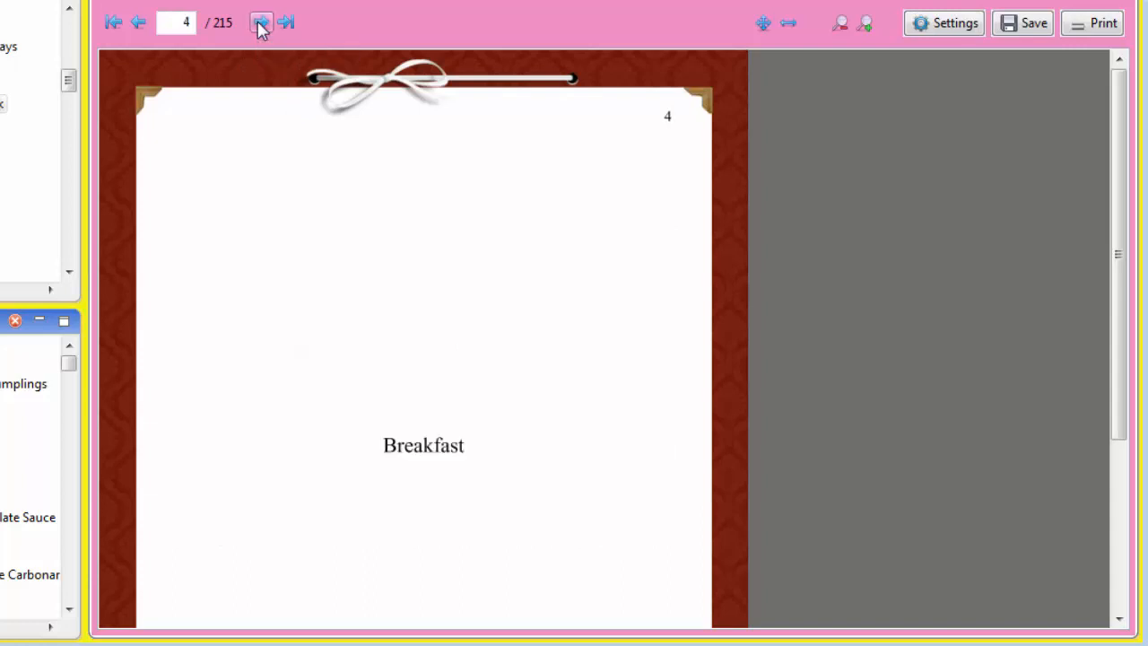
click(261, 23)
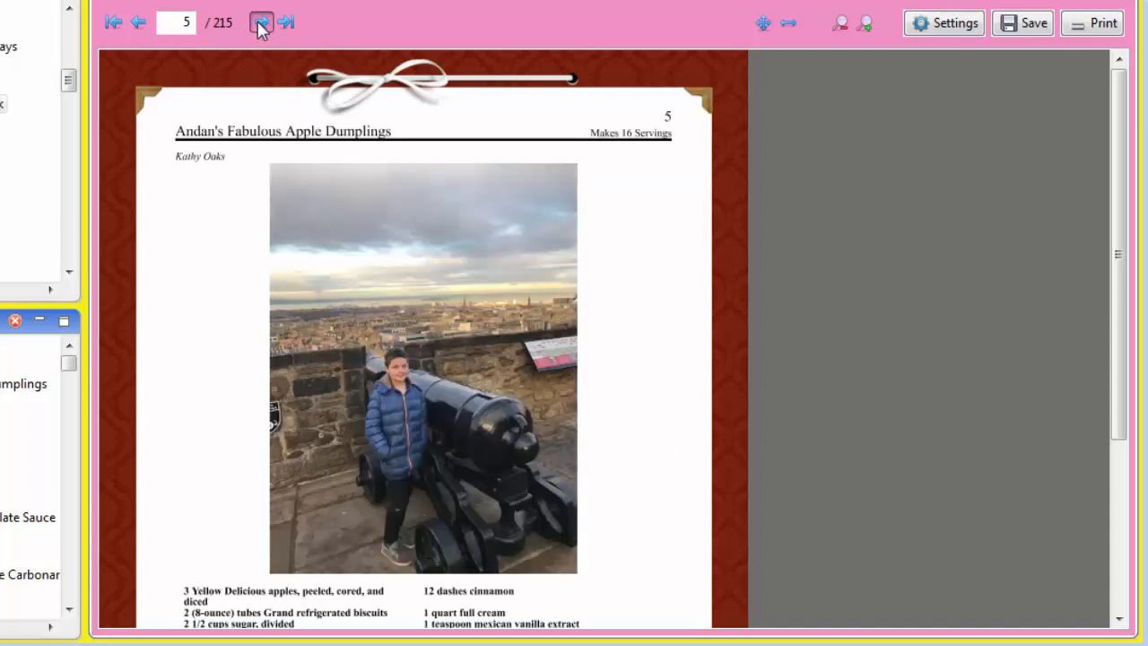
click(260, 23)
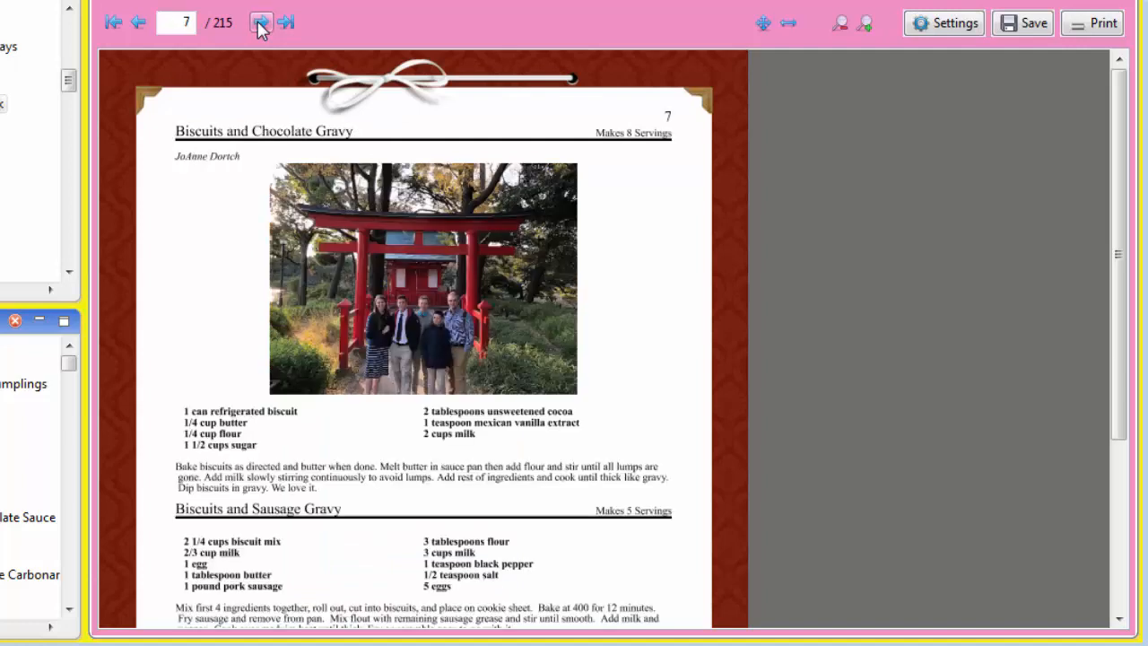
click(261, 22)
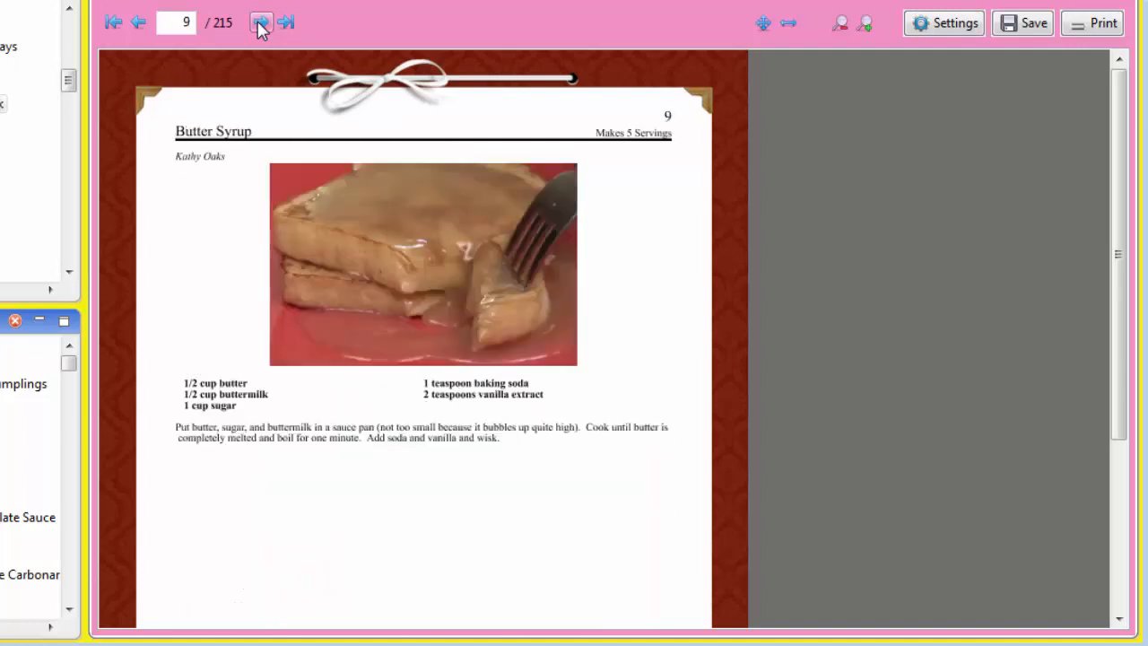
click(260, 22)
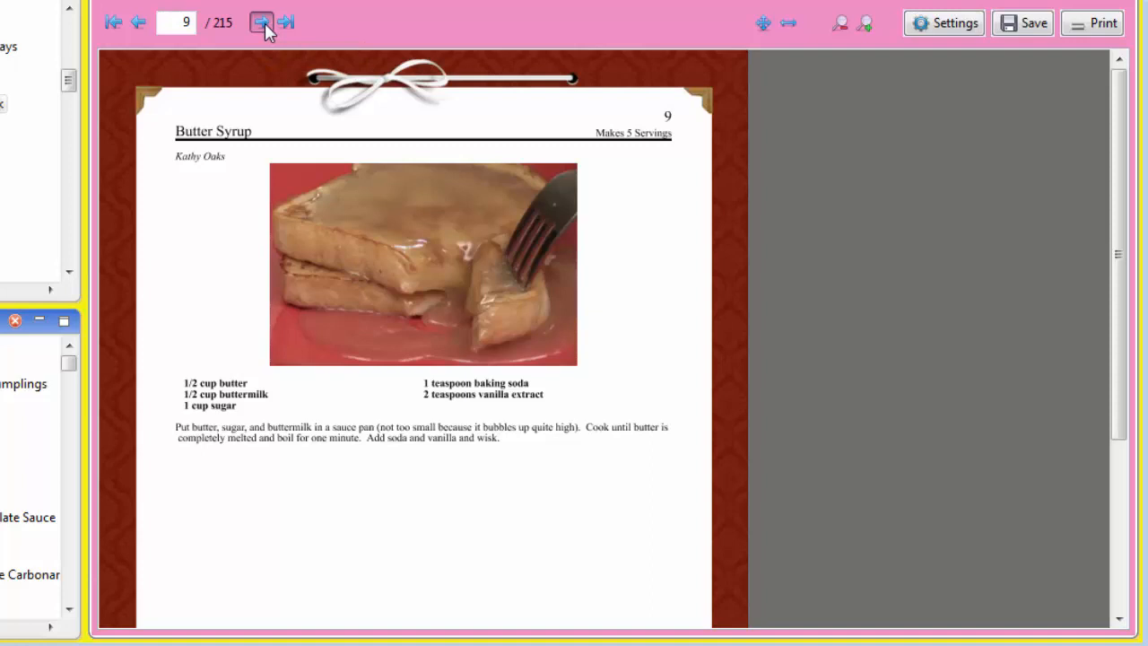
click(260, 22)
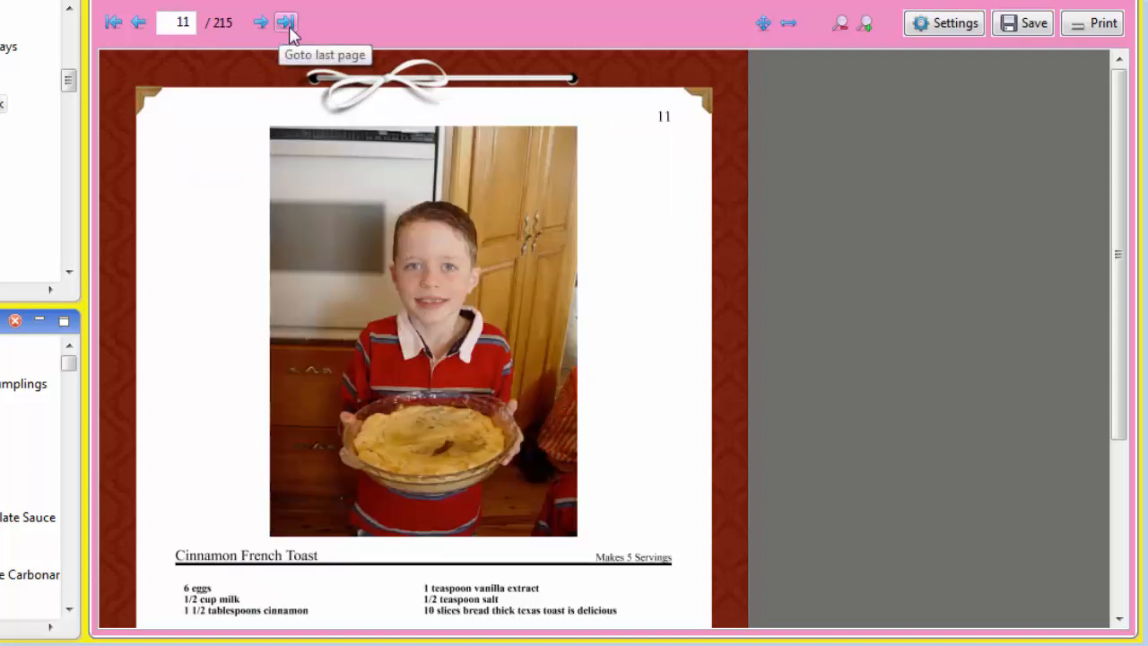
click(285, 22)
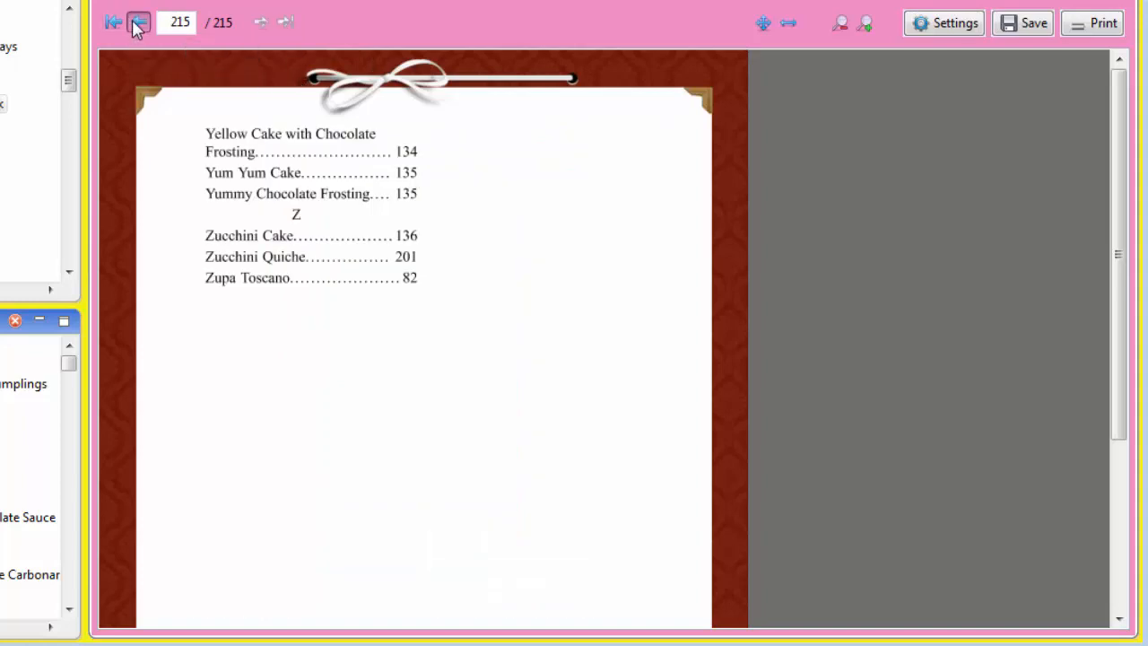
Step back to page 209, where the recipe Index begins.
click(139, 22)
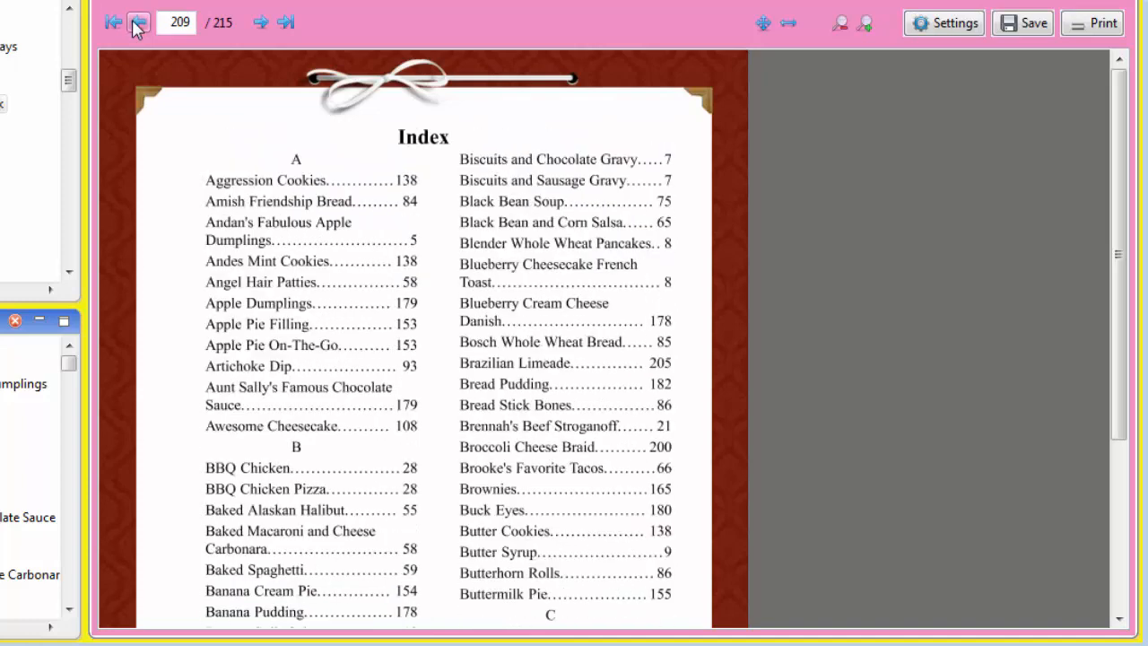
mouse_move(749, 280)
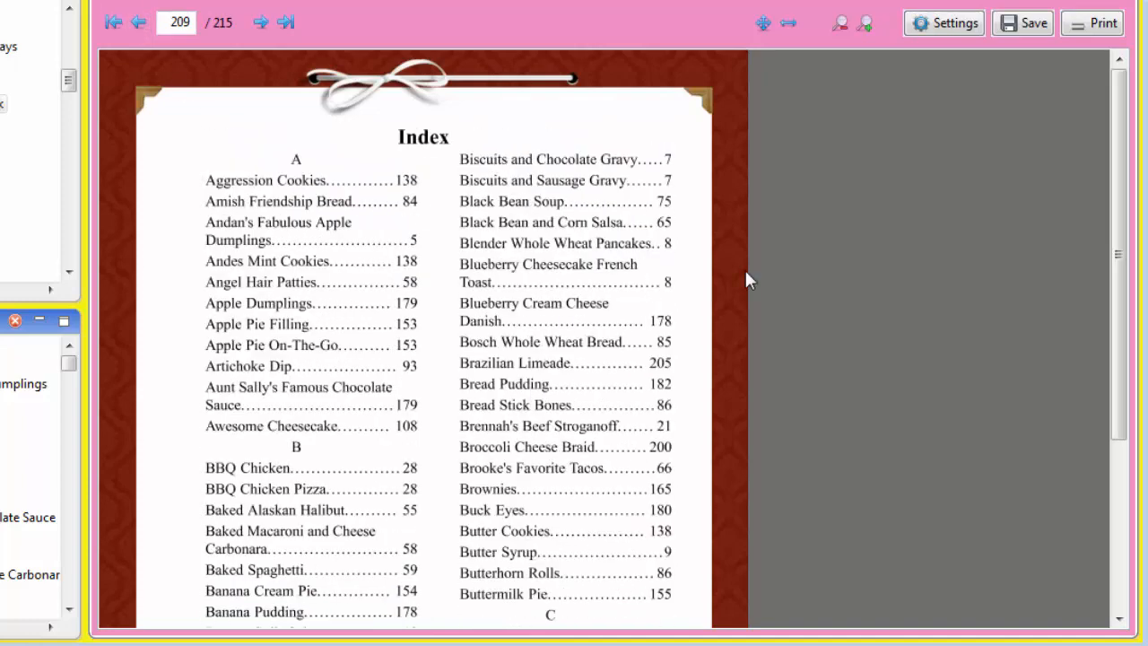
mouse_move(736, 262)
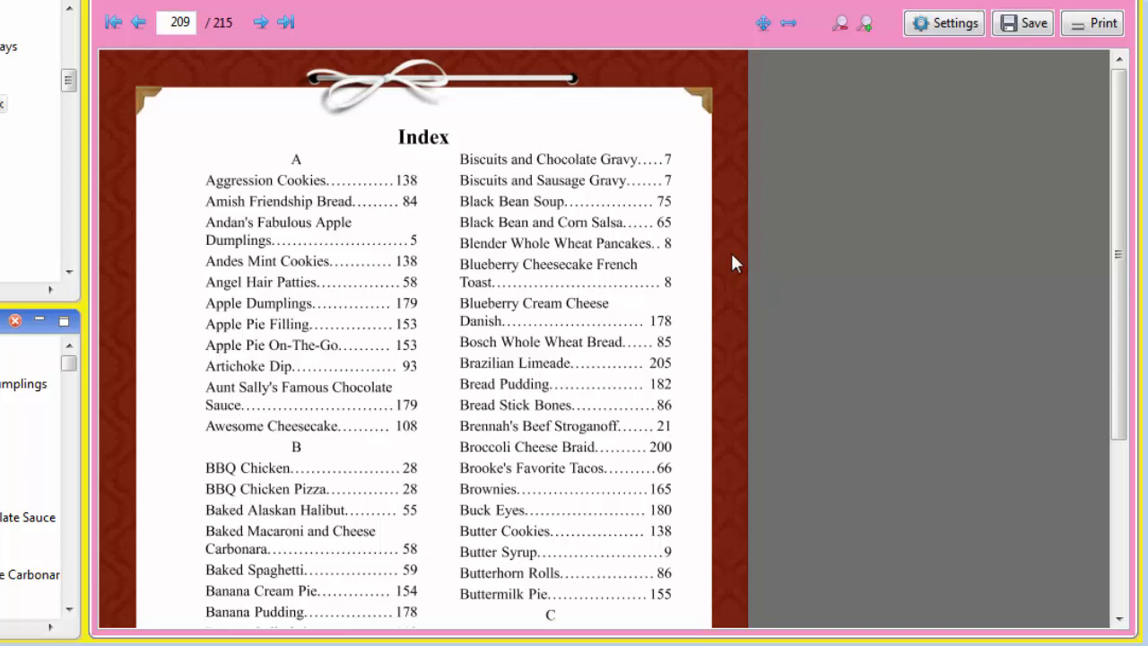
mouse_move(718, 247)
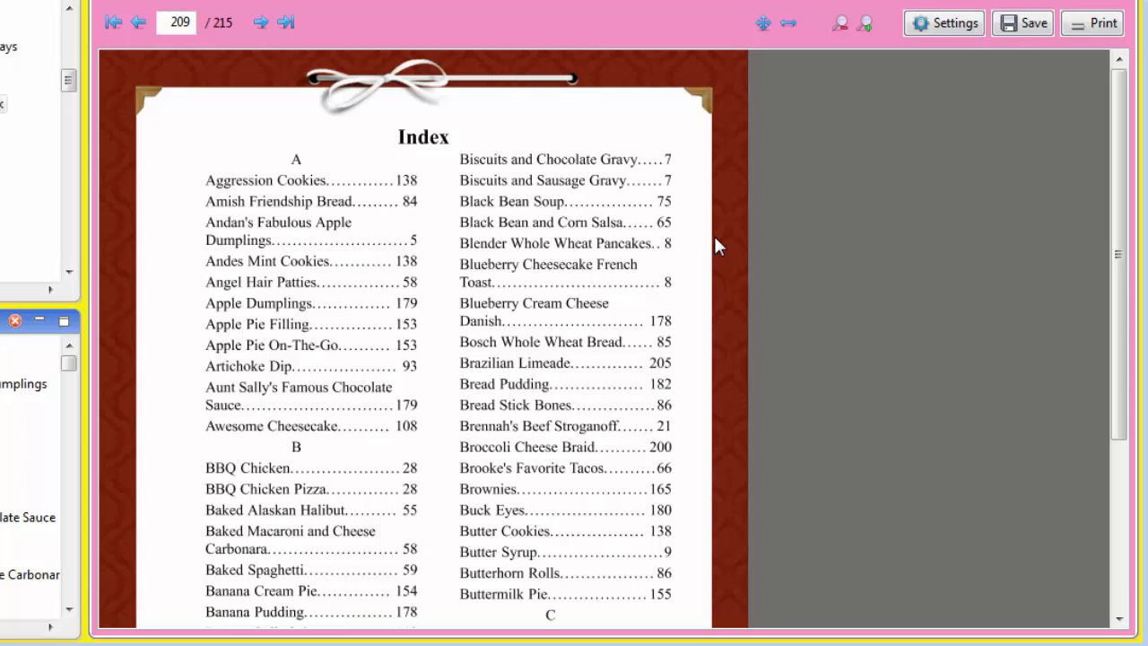
mouse_move(902, 103)
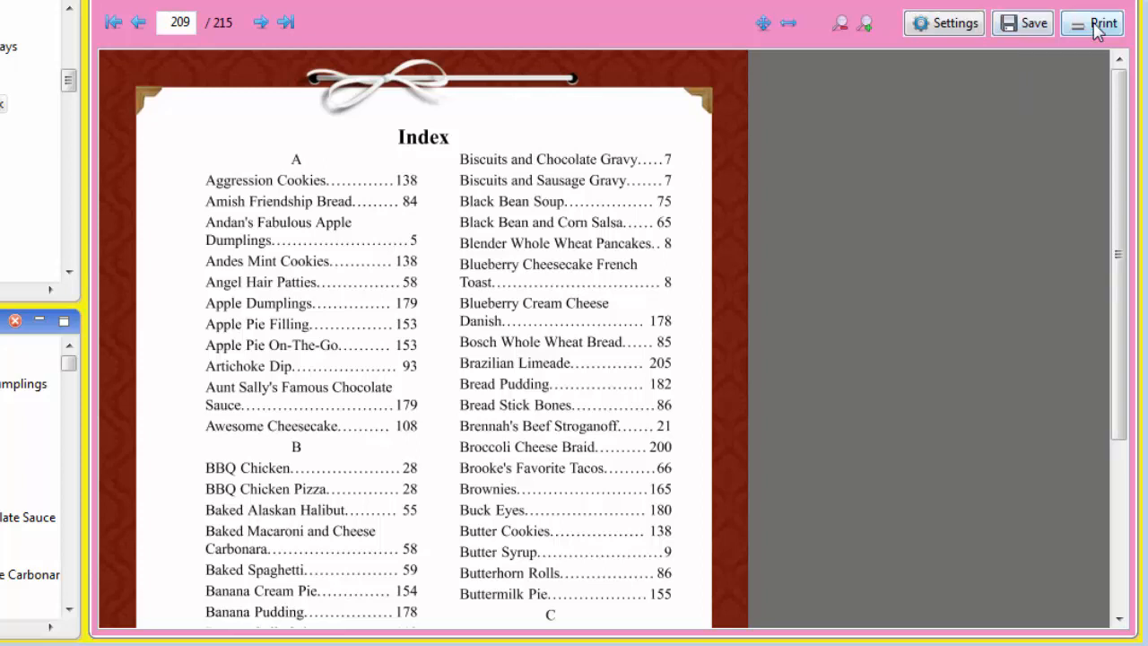
Start printing, bringing up the own-printer versus professionally bound choice.
click(1092, 22)
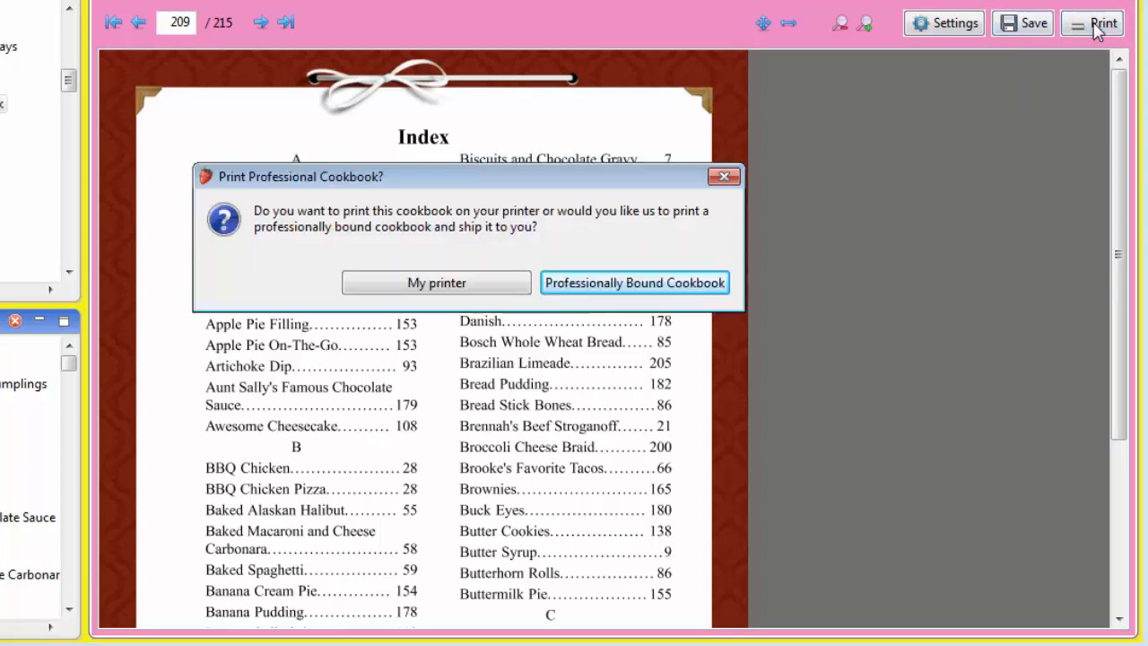
mouse_move(509, 289)
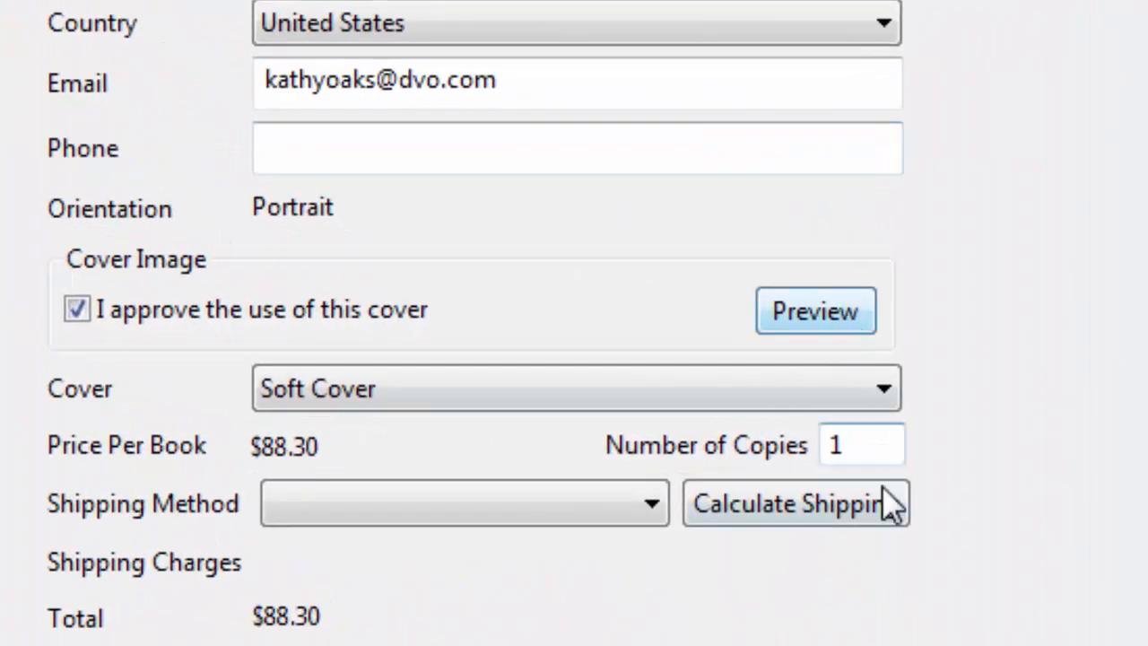
Set Number of Copies to 5, pricing each book at $52.98 for a $264.90 total.
text(5)
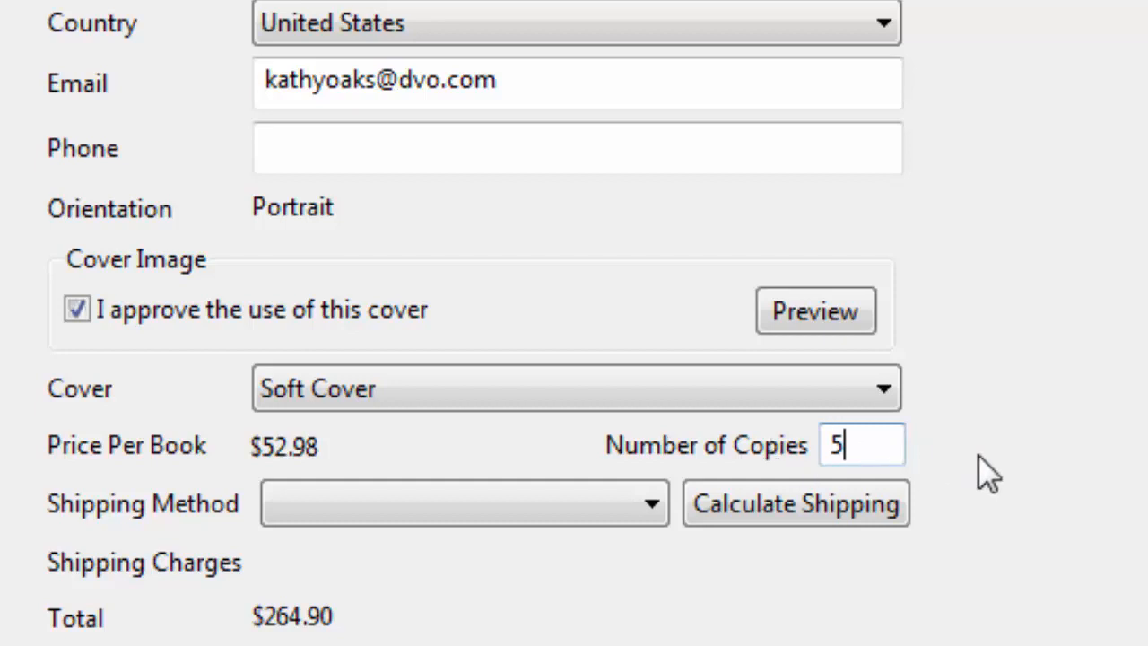
mouse_move(314, 467)
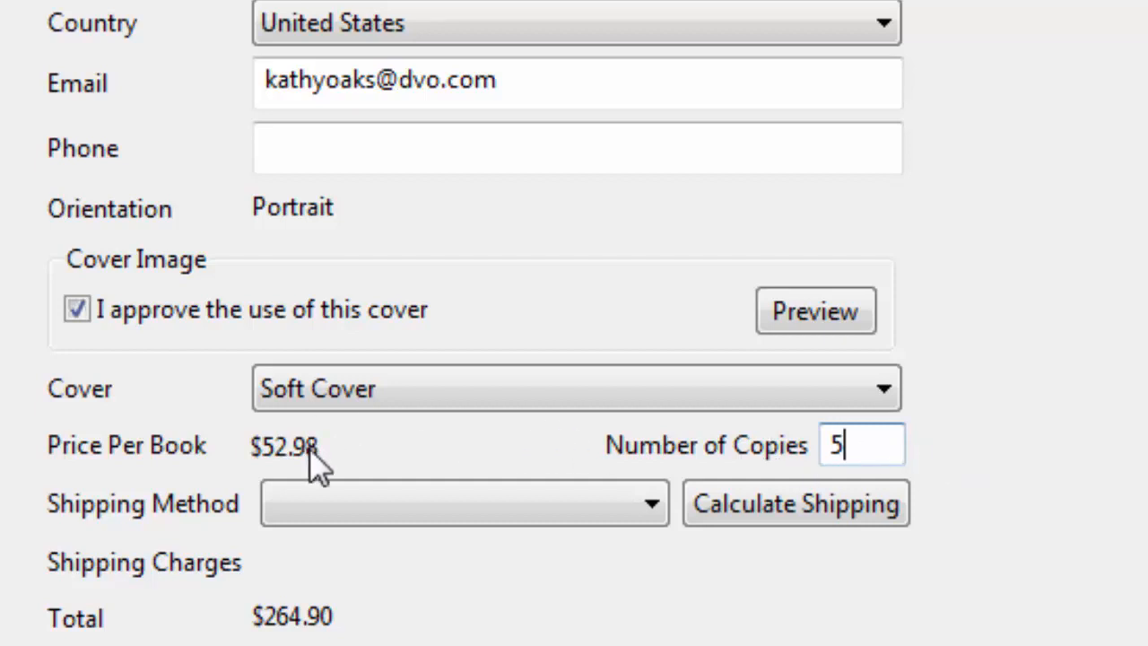
mouse_move(332, 471)
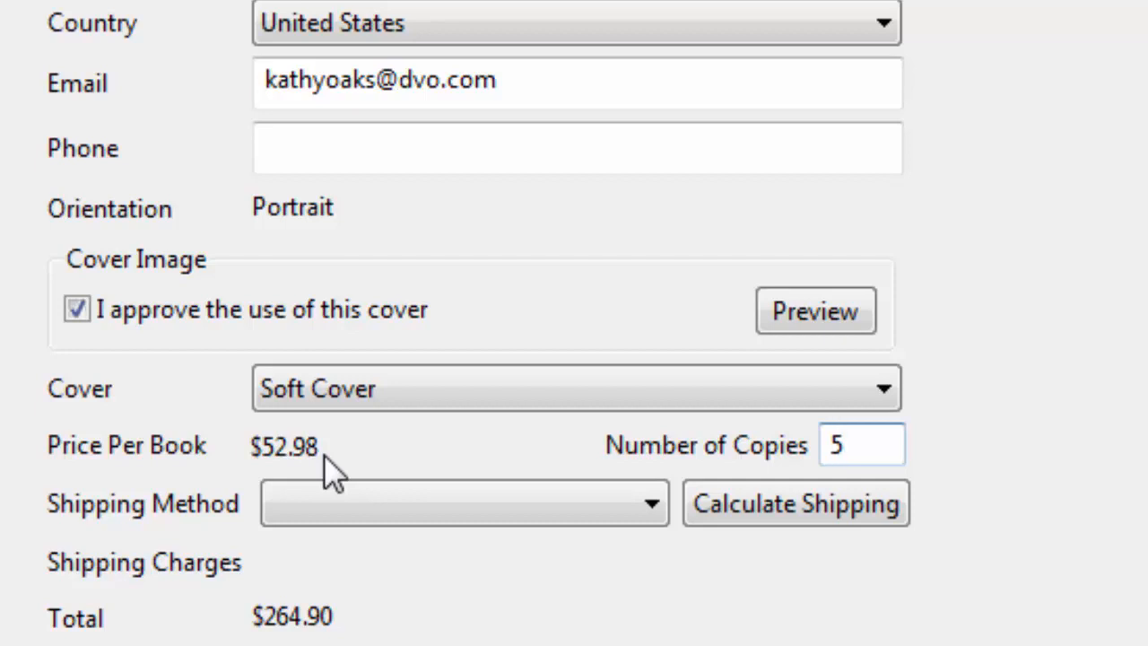
click(861, 444)
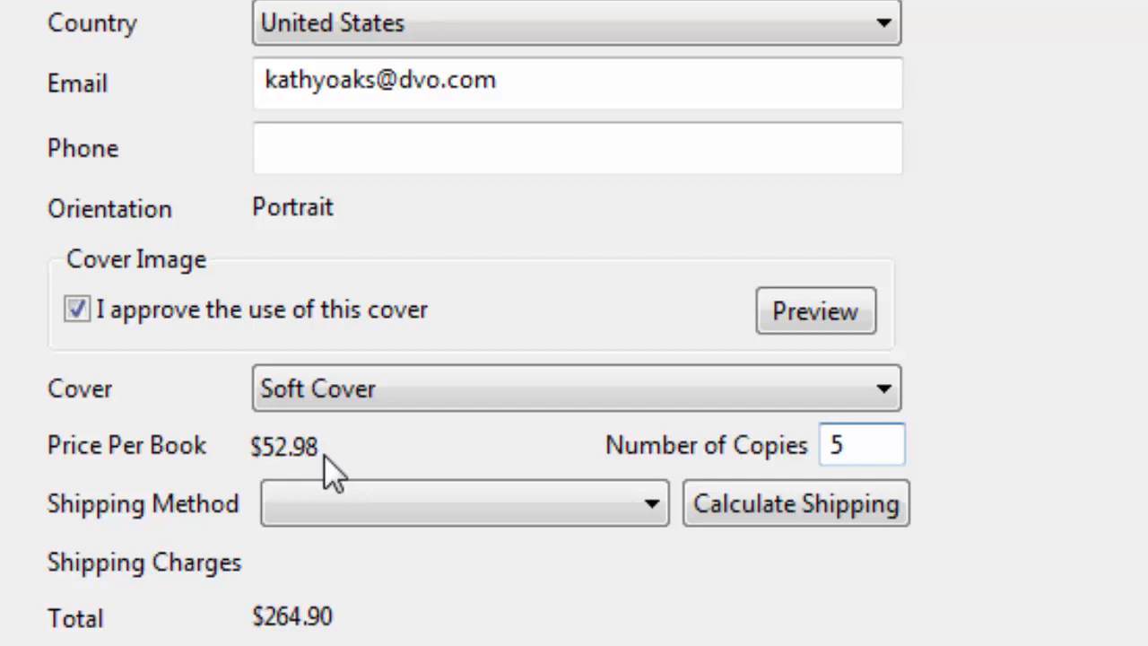
click(860, 445)
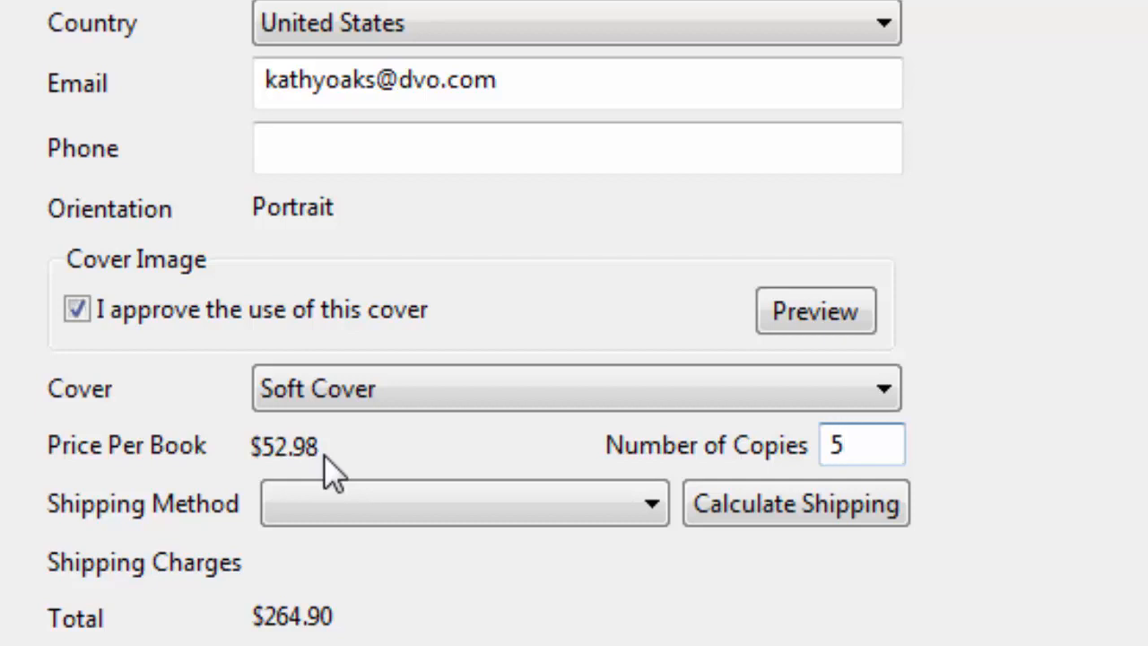
mouse_move(278, 480)
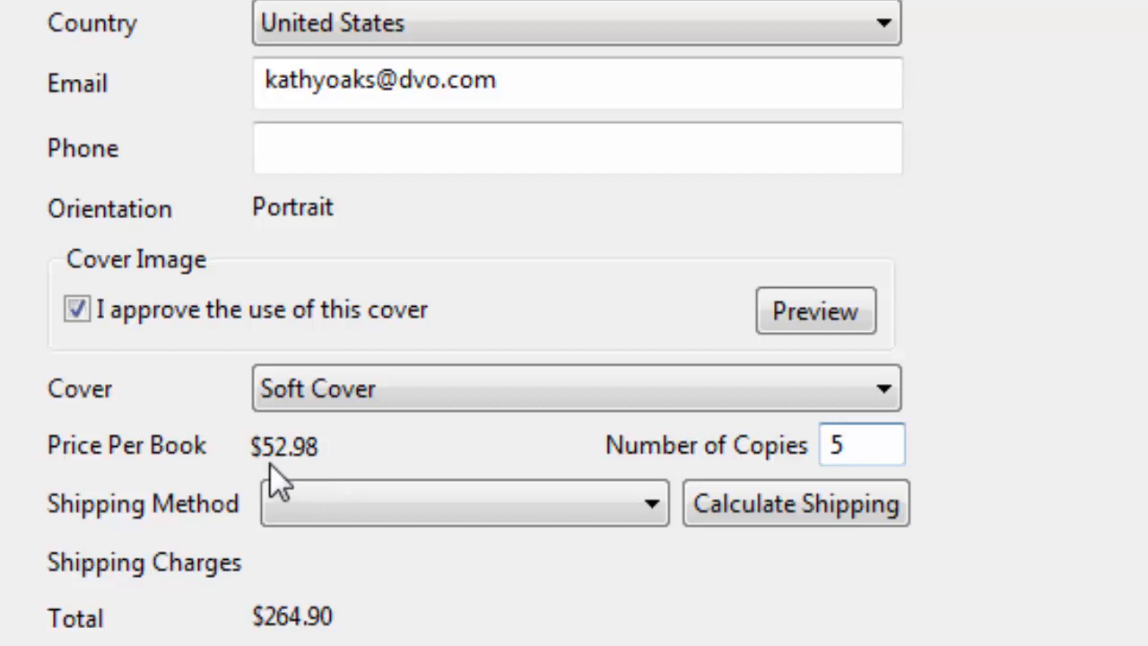
mouse_move(345, 462)
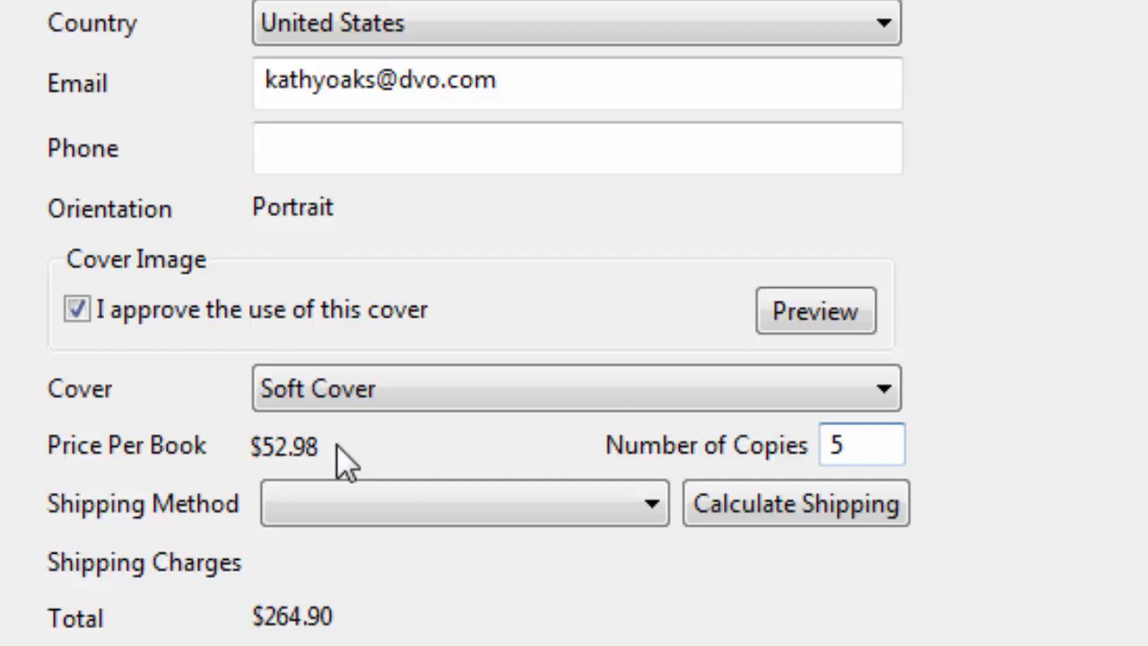
click(860, 445)
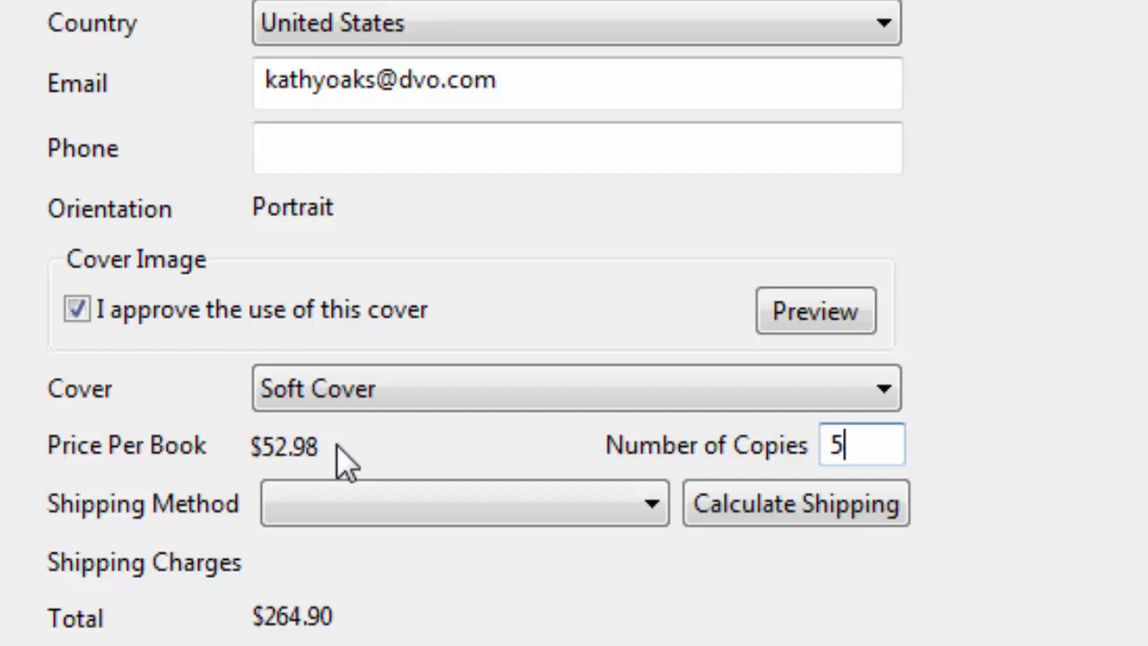
mouse_move(1117, 471)
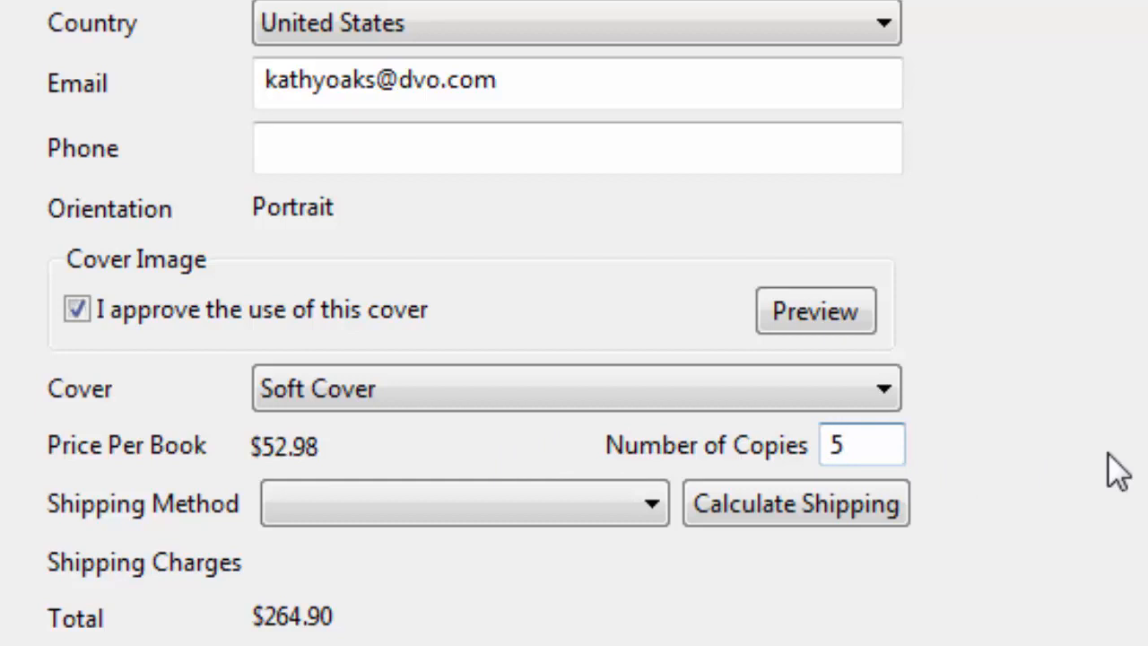
Raise Number of Copies to 10, then 25, bringing the price to $45.92 per book, $1147.90 total.
text(10)
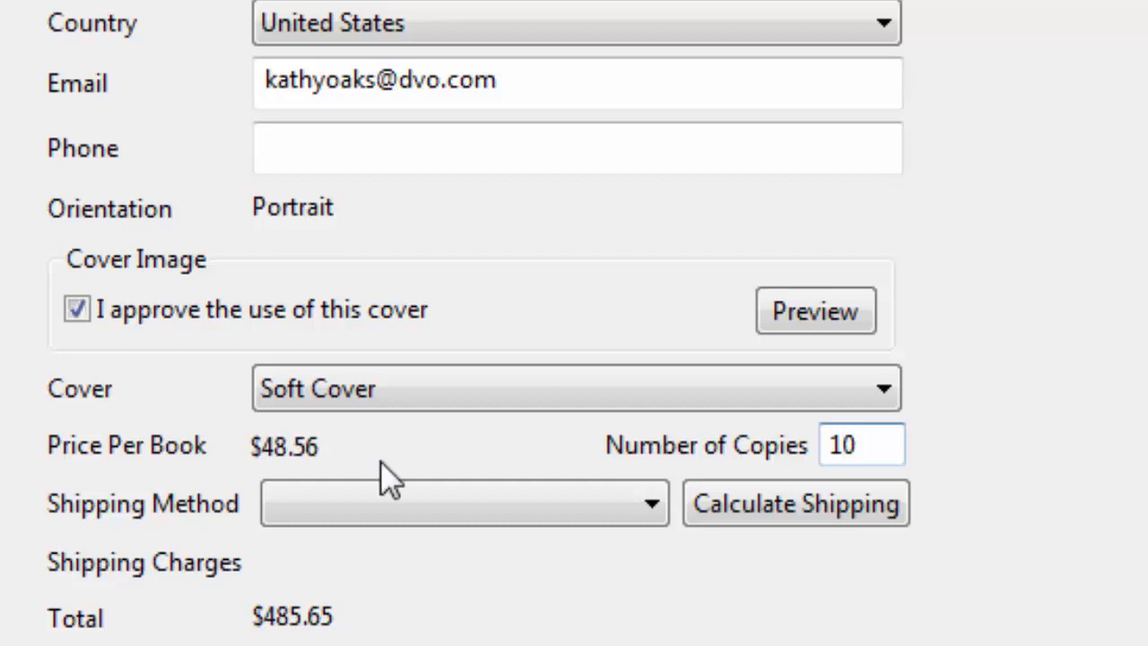
text(25)
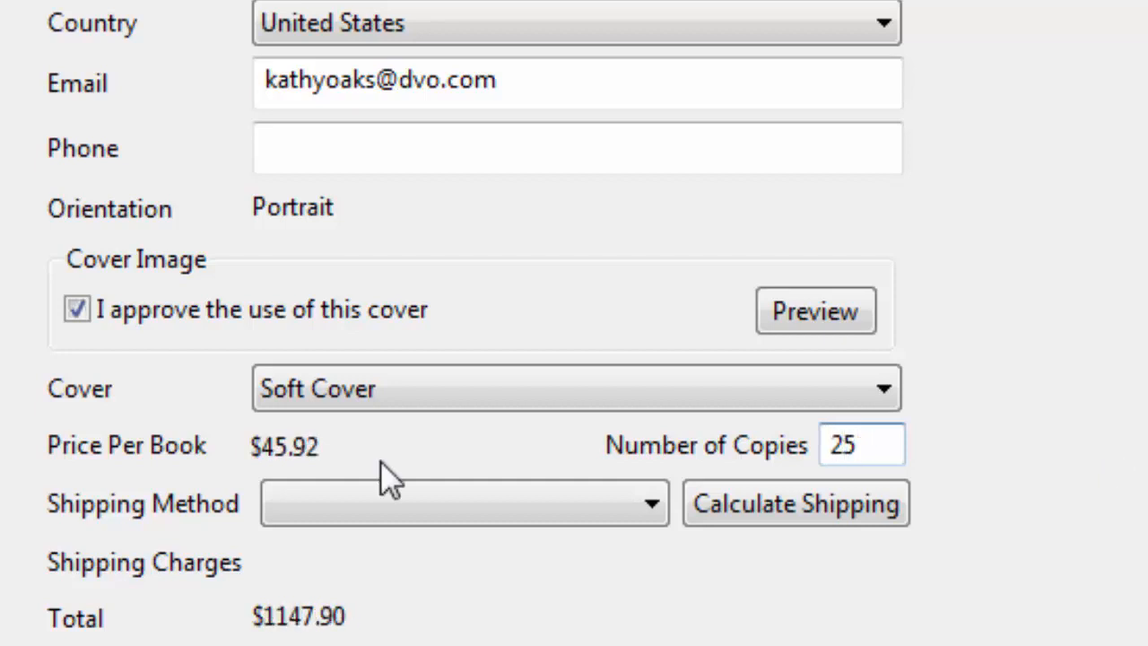
mouse_move(388, 485)
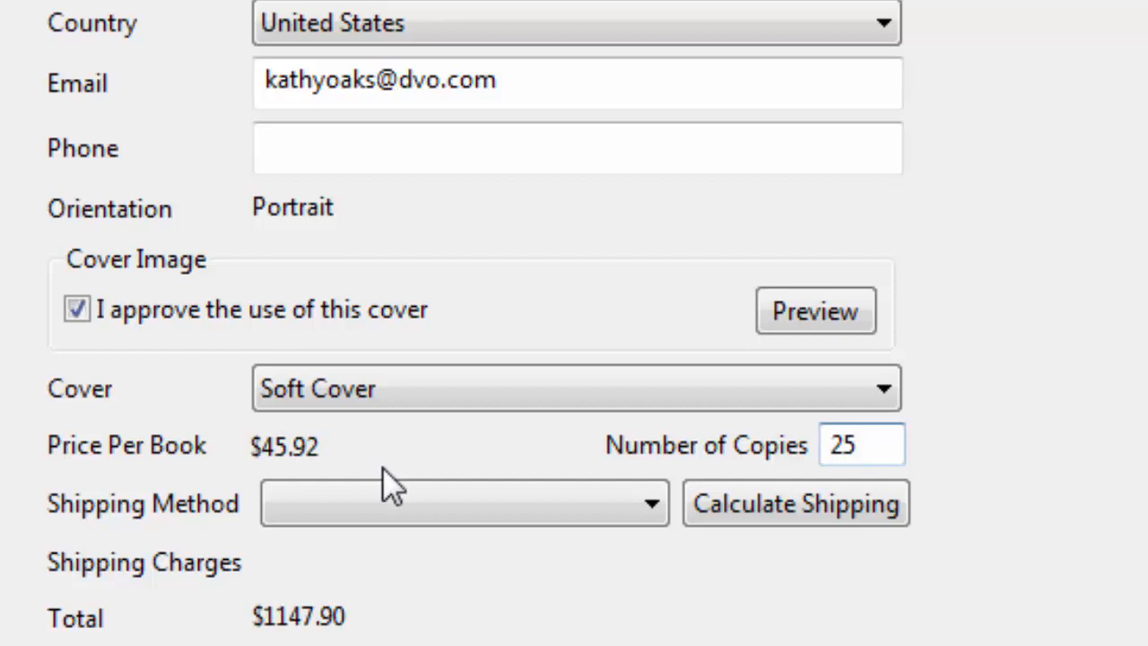
click(861, 444)
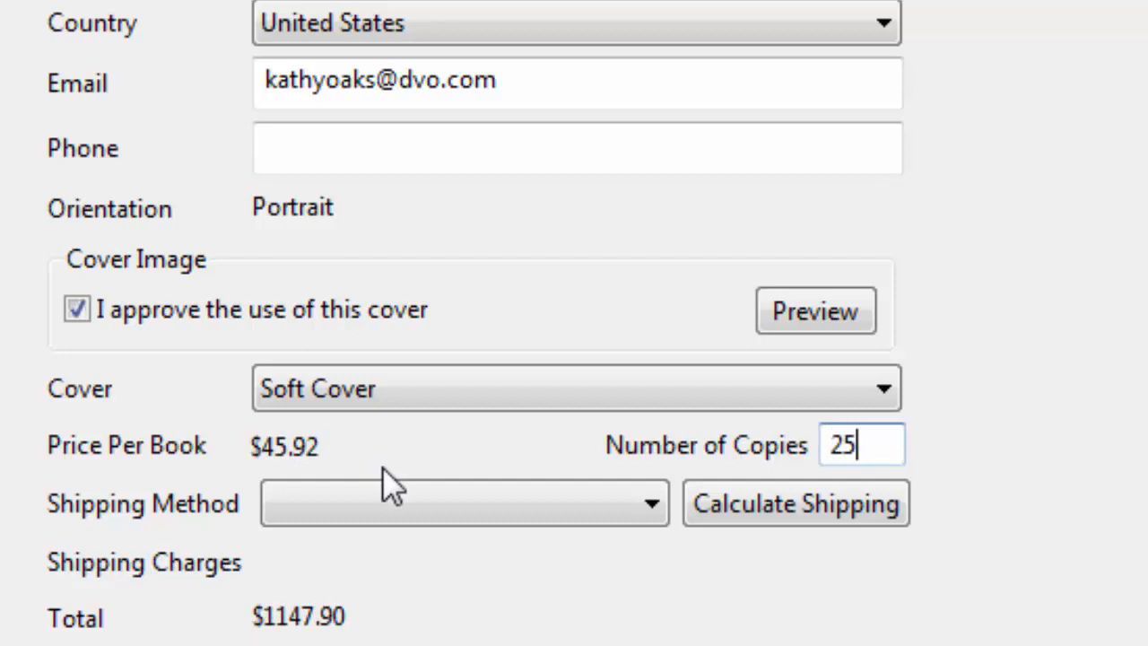